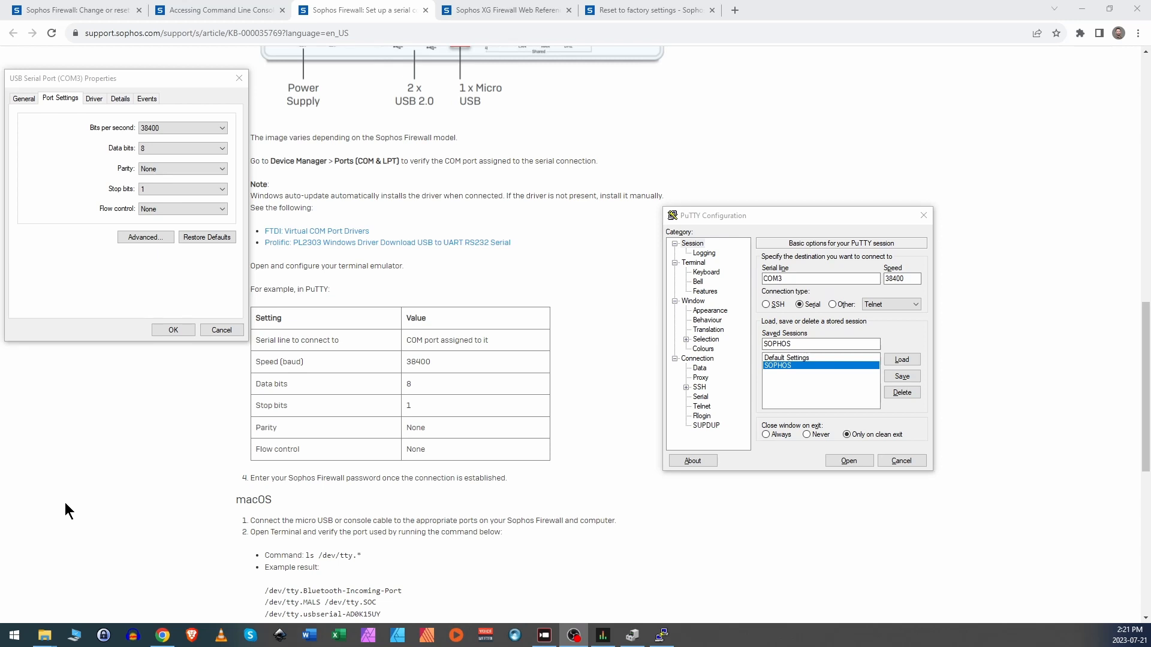
mouse_move(93, 126)
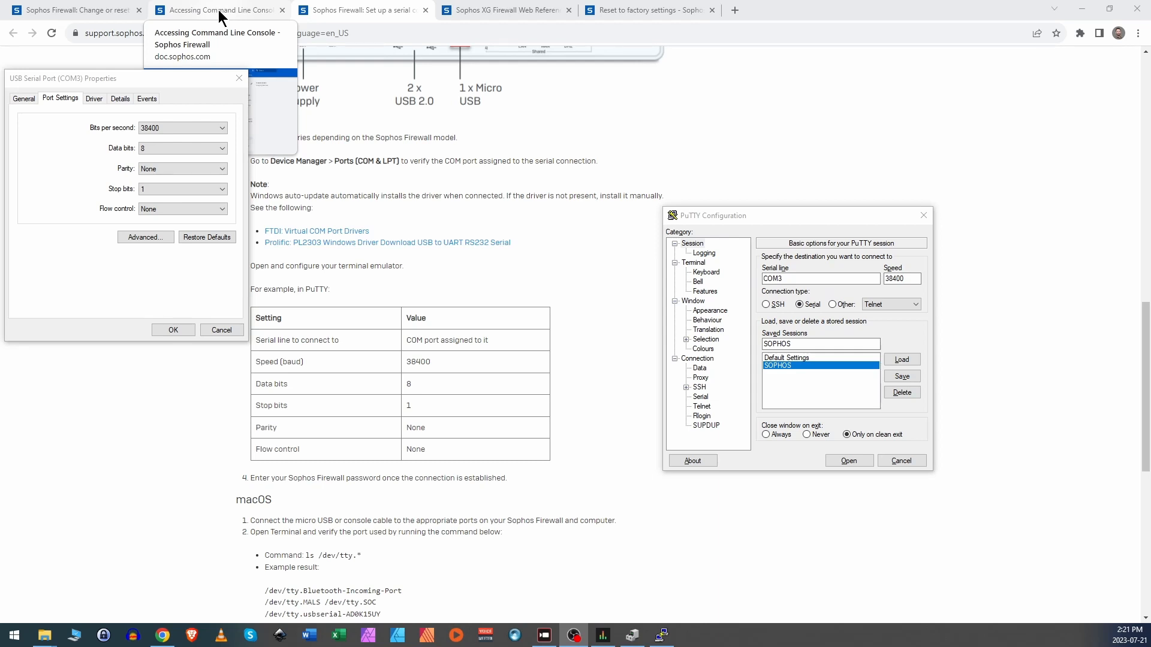
mouse_move(287, 221)
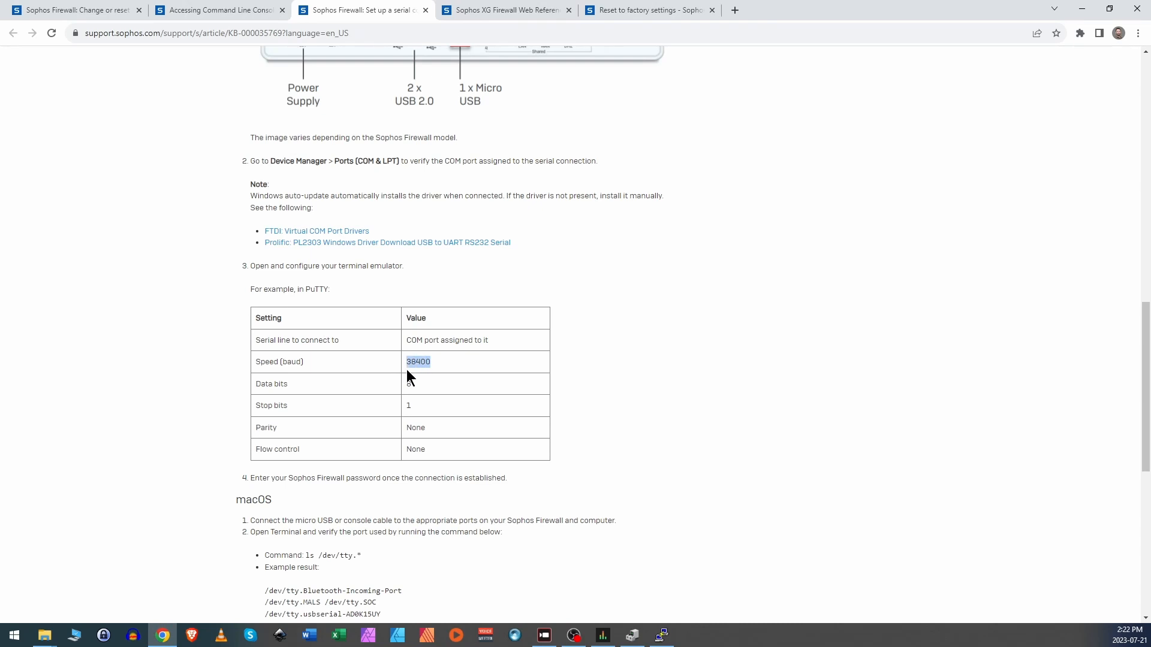
mouse_move(427, 403)
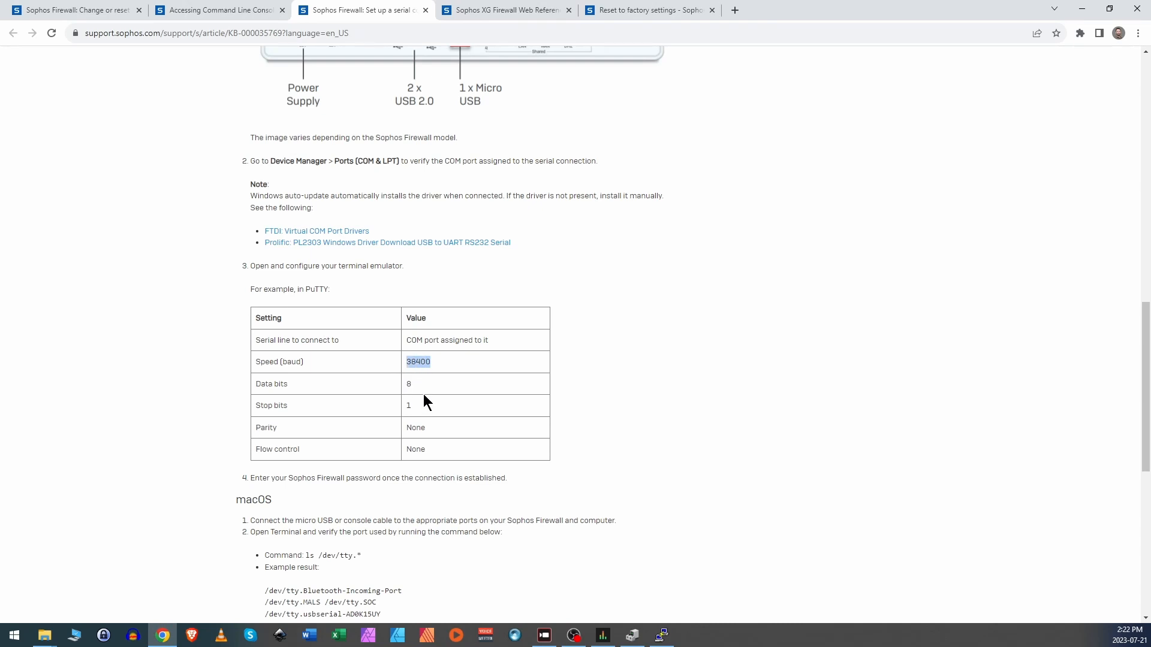
mouse_move(425, 417)
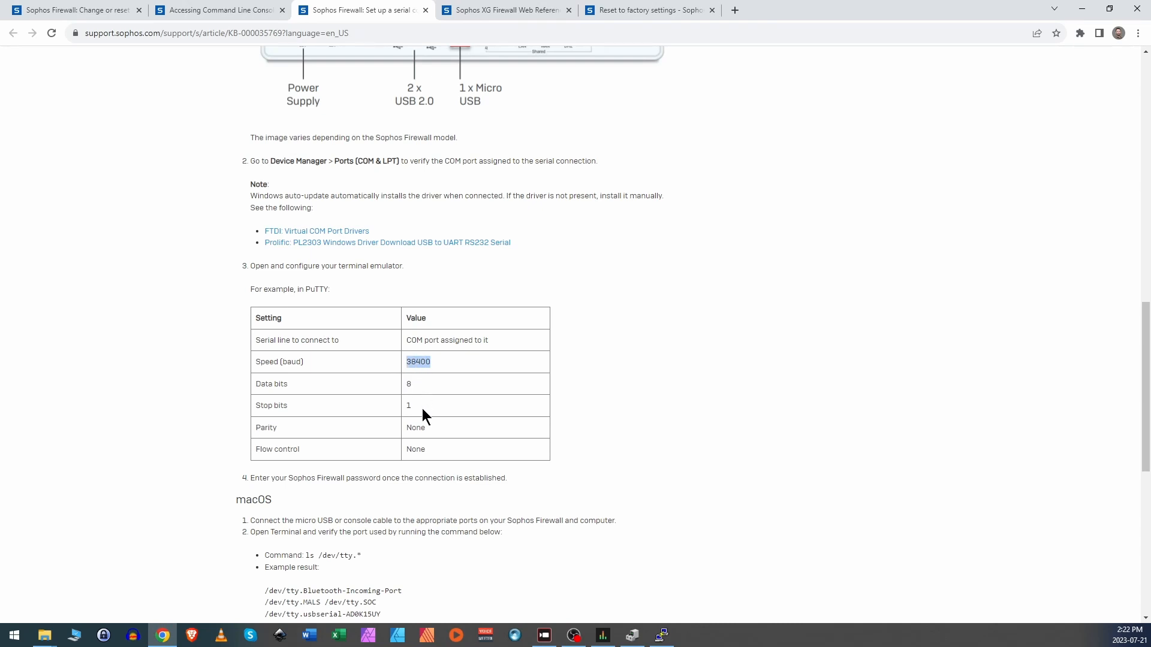
mouse_move(432, 462)
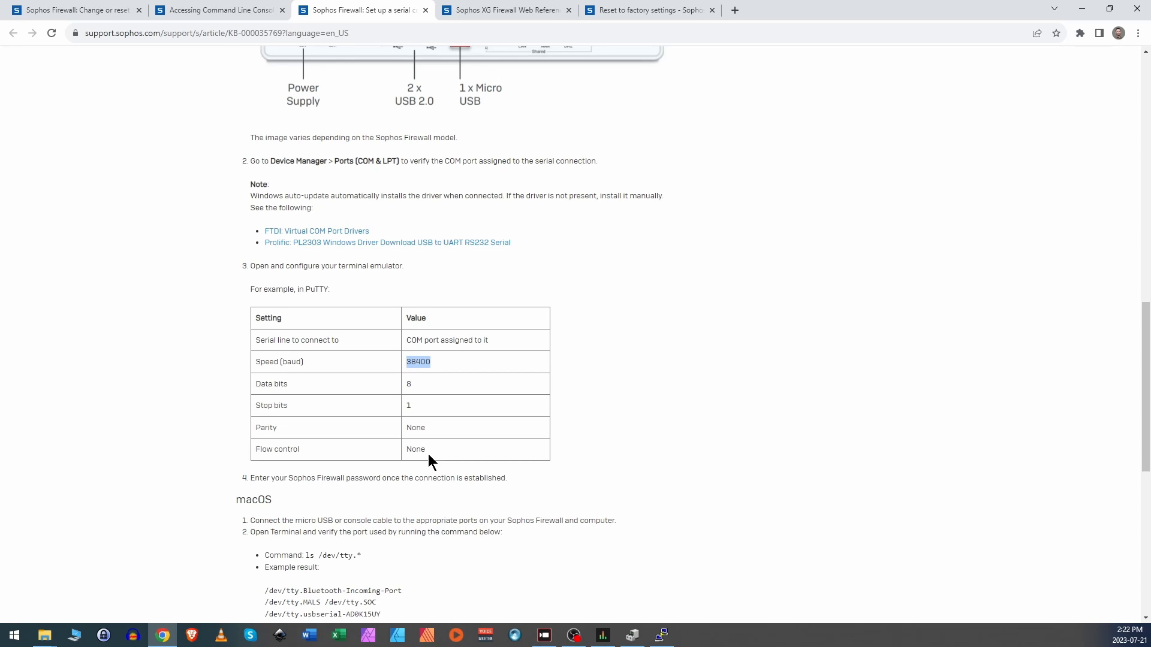
mouse_move(661, 636)
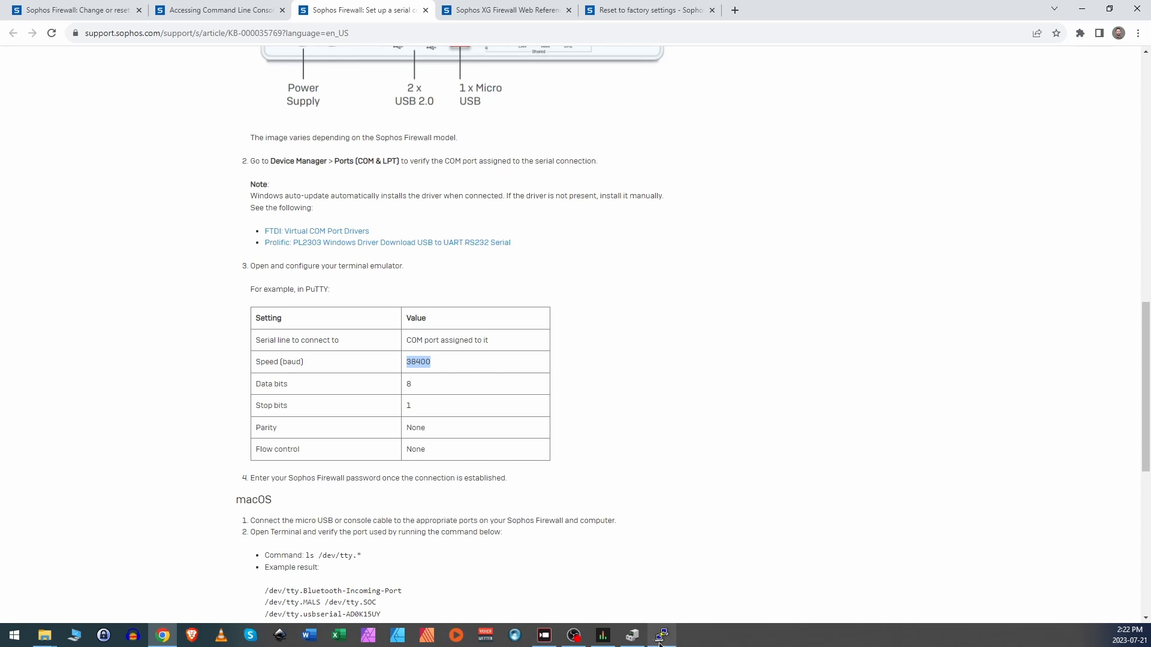
Step: Set the COM3 serial line's flow control to None and start the console session
click(660, 635)
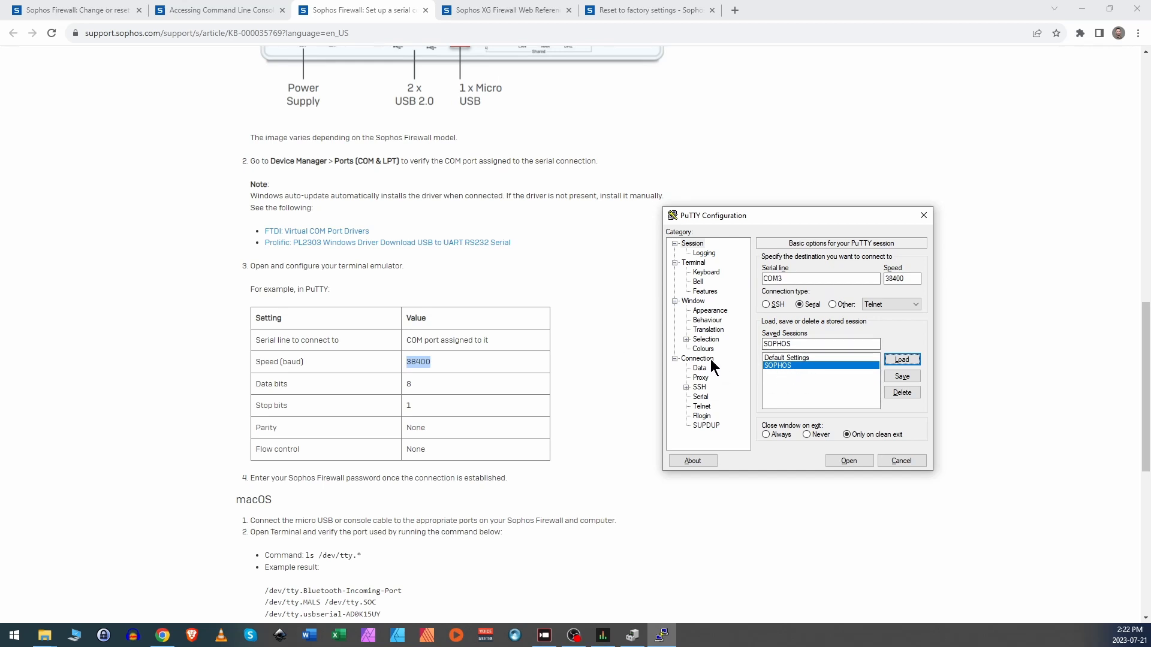
click(700, 397)
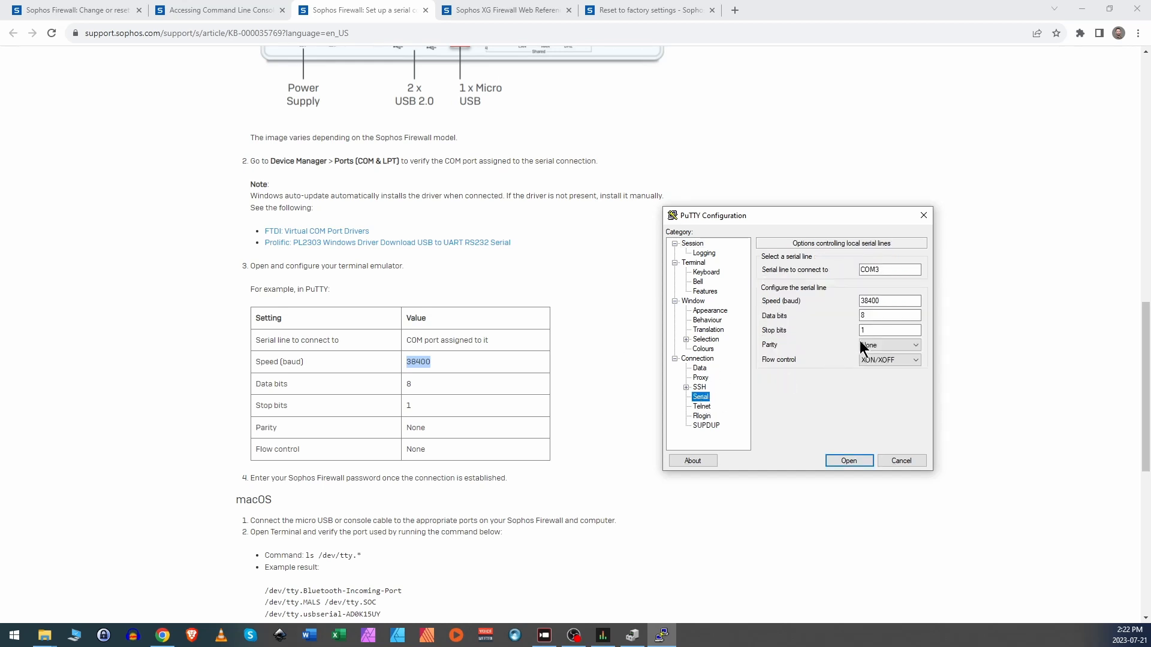
click(913, 360)
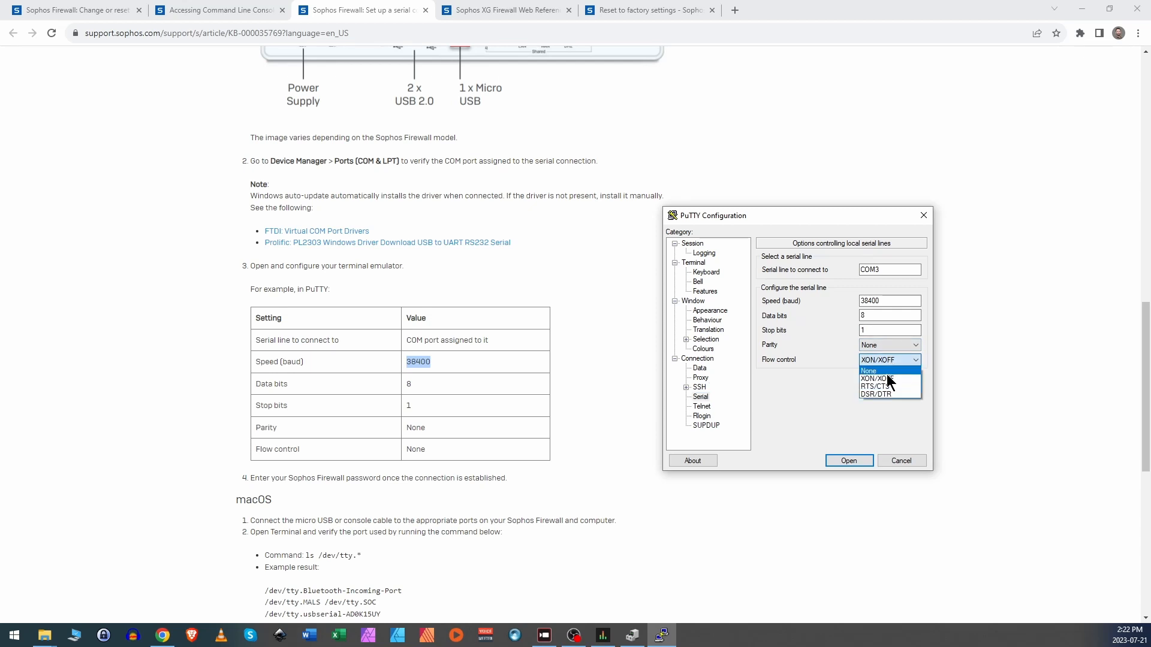
click(868, 370)
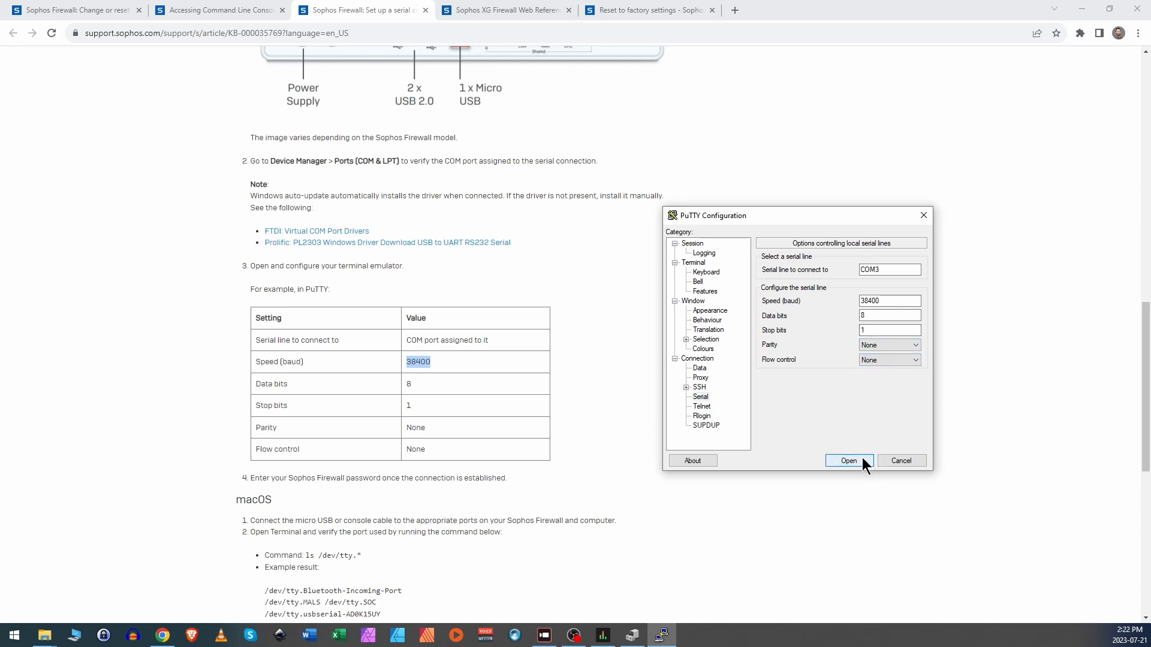
click(692, 242)
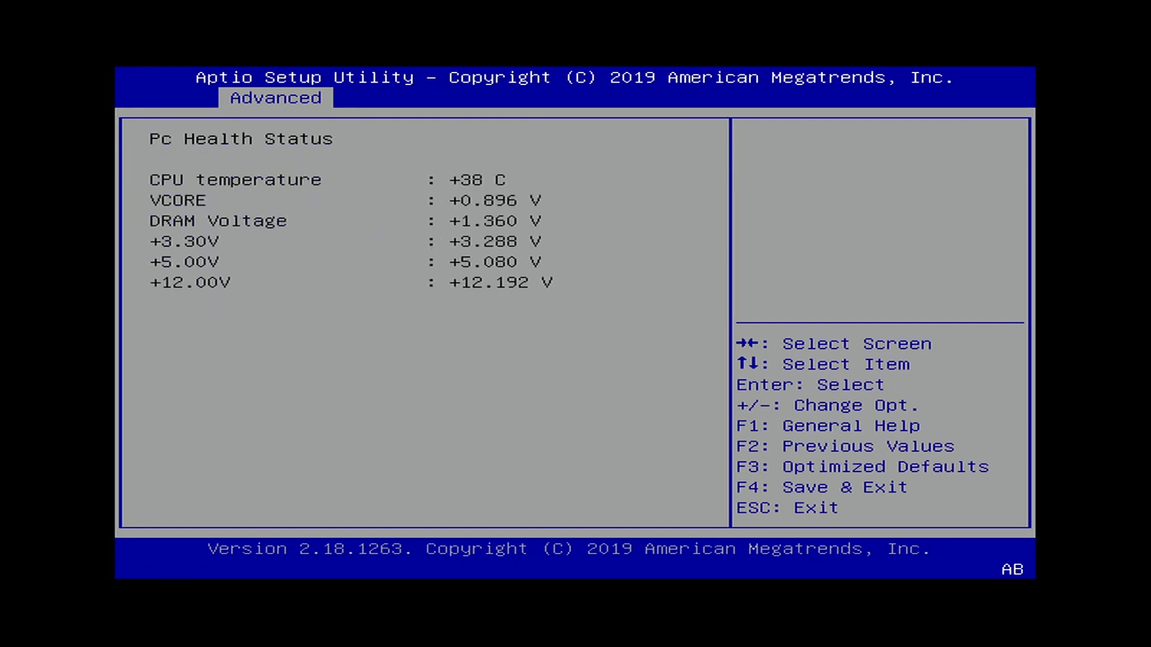
Step: Leave the PC Health Status readings and return to the Advanced menu
key(Escape)
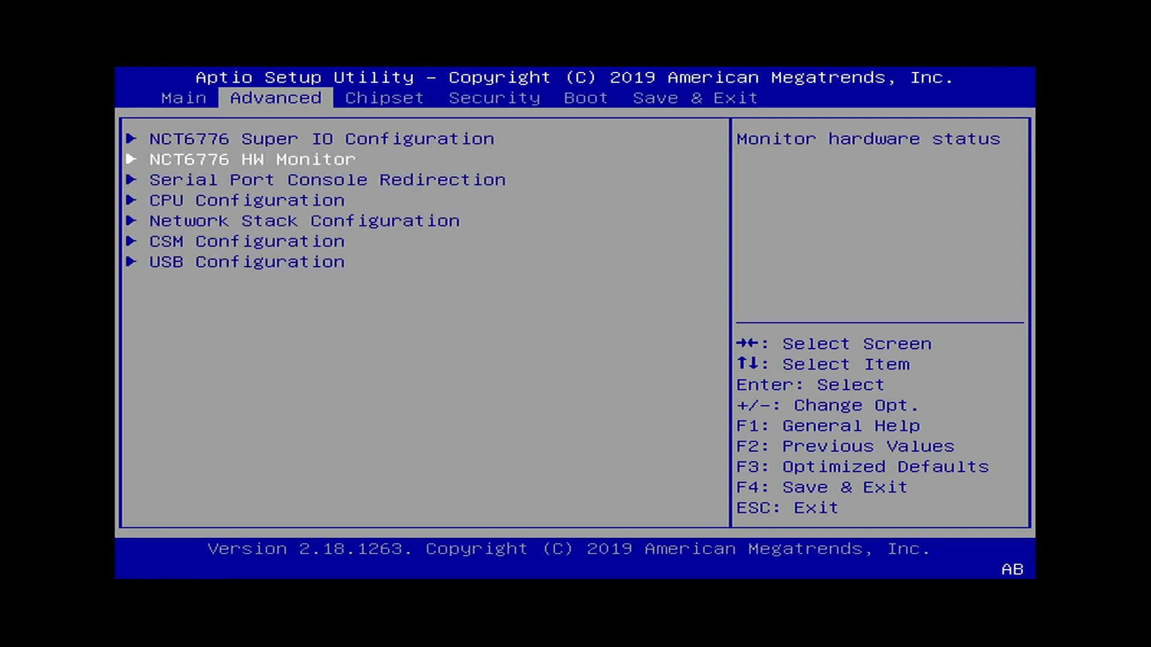
Step: Verify the Network Stack is Disabled and back out toward the CSM settings
click(326, 180)
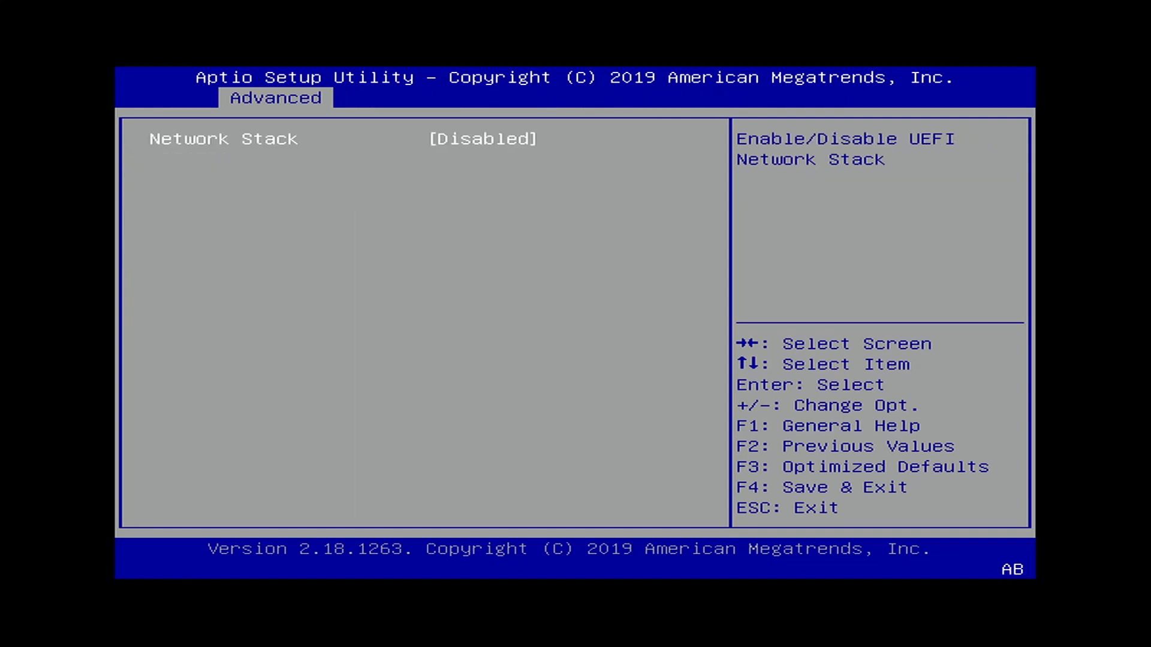
key(Escape)
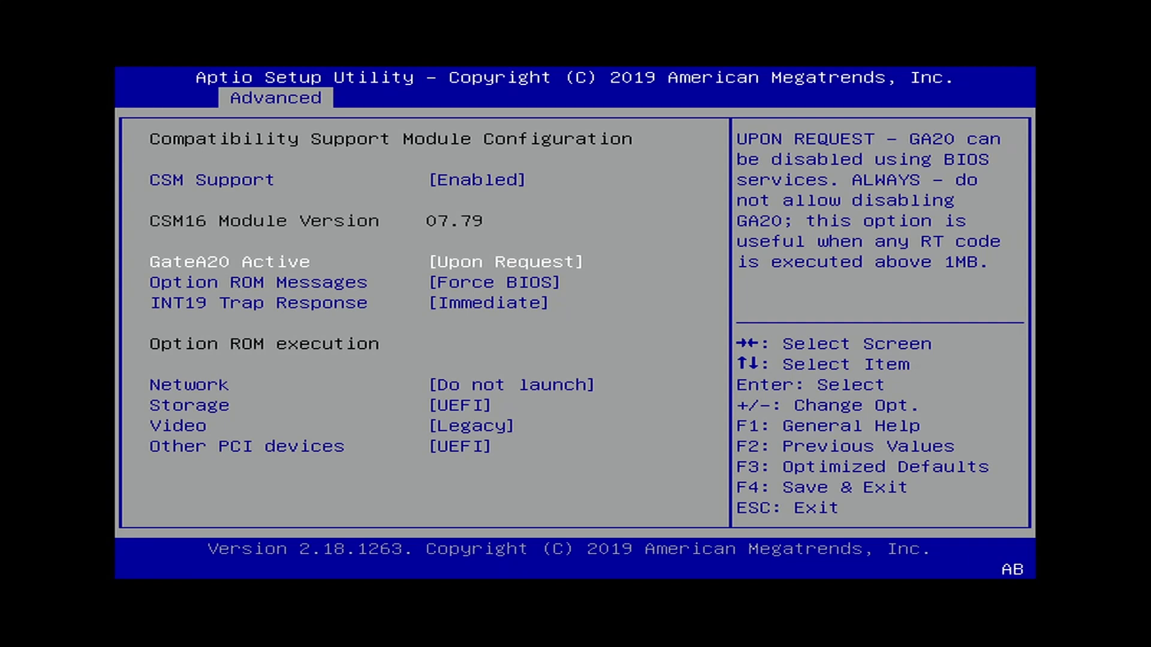
Step: Leave Other PCI devices' option ROM execution on UEFI in CSM Configuration
key(Down)
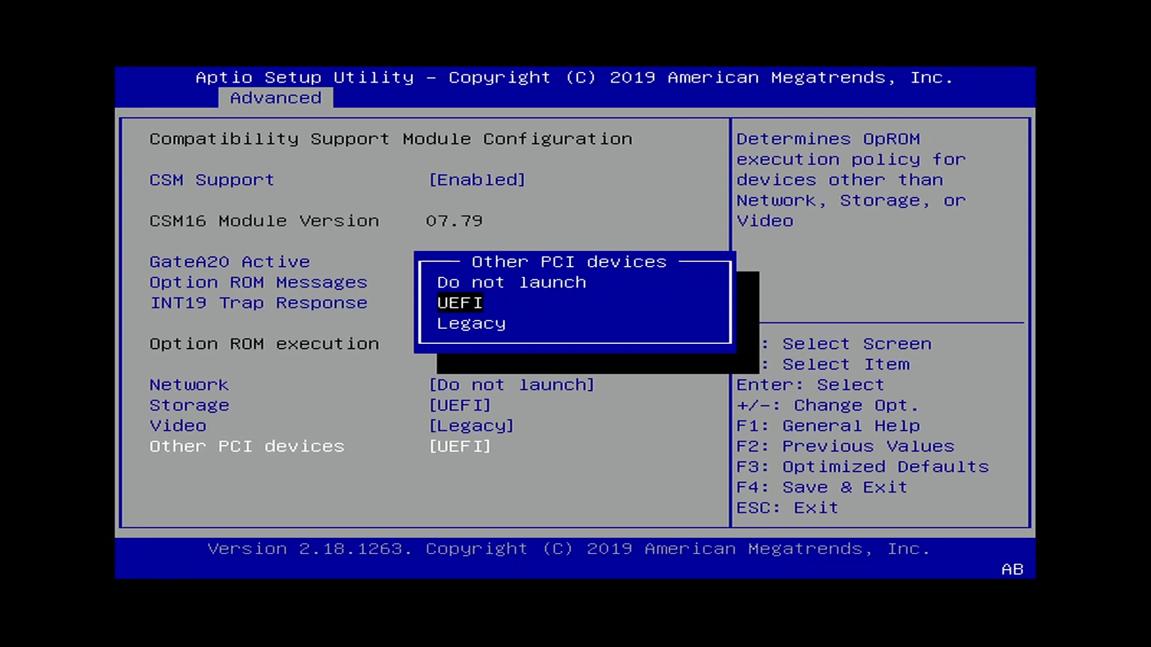
key(Escape)
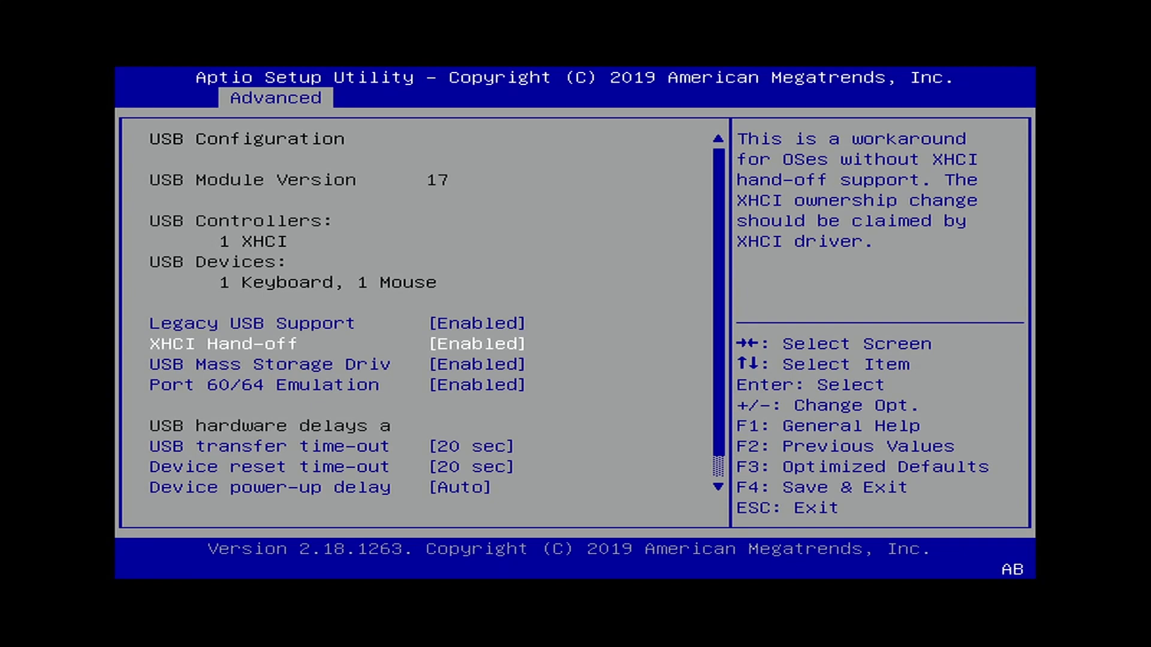
Step: Step through the USB Configuration items and exit toward the Chipset menu
key(Down)
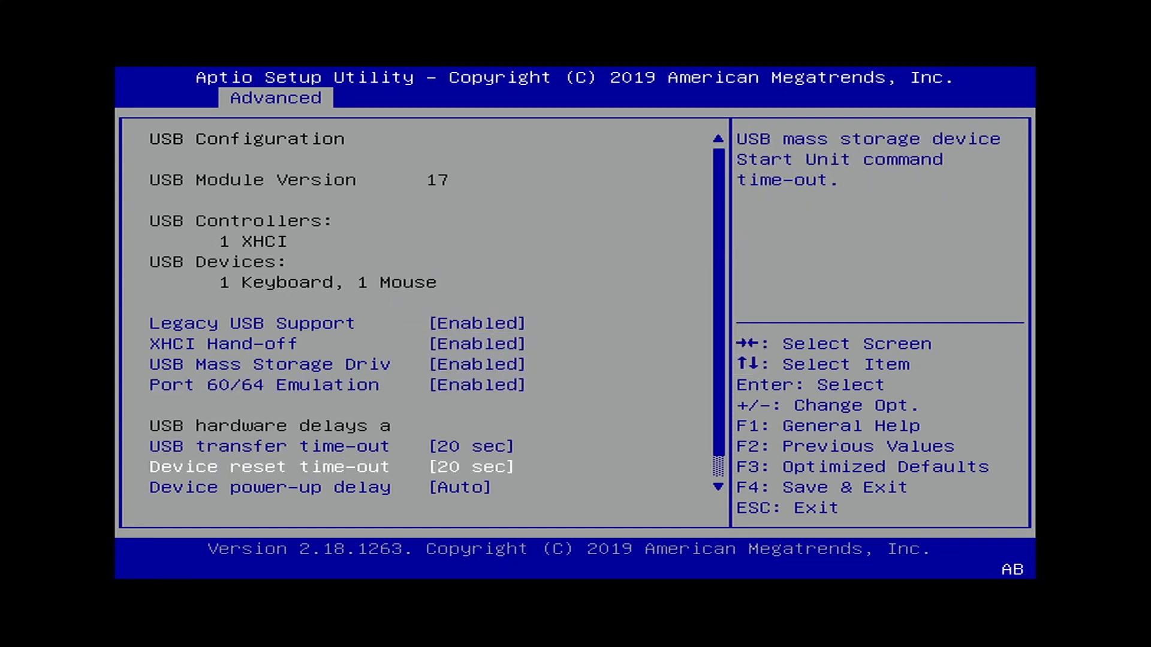
key(Escape)
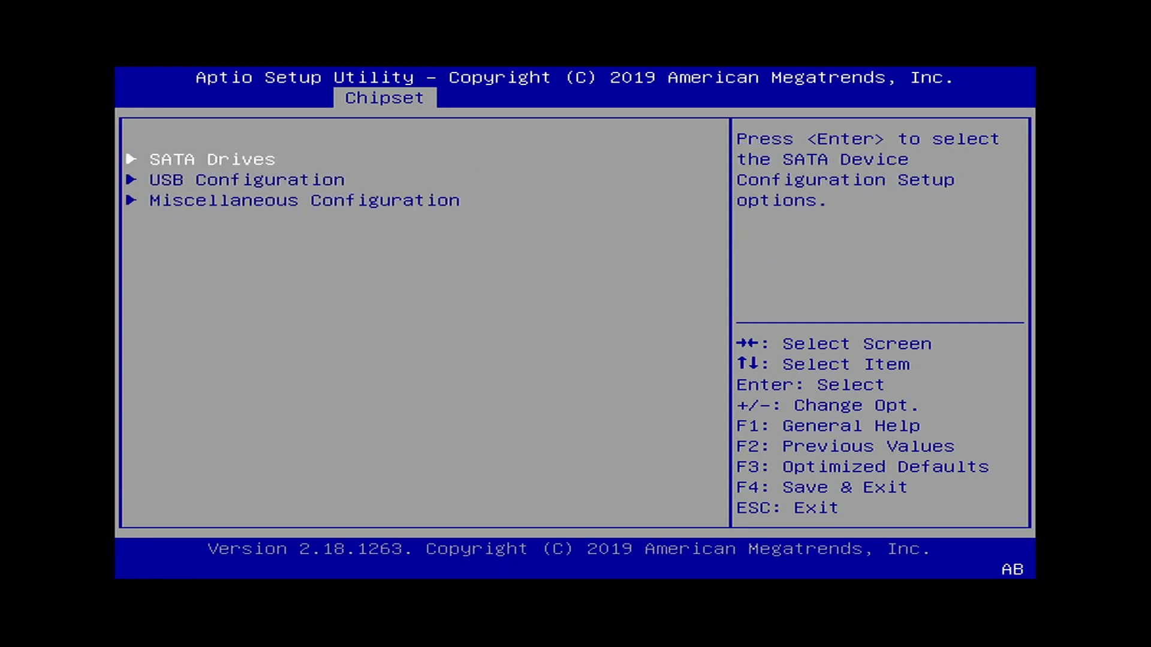
Step: Browse the Security, Main and Boot pages of the setup utility
click(244, 180)
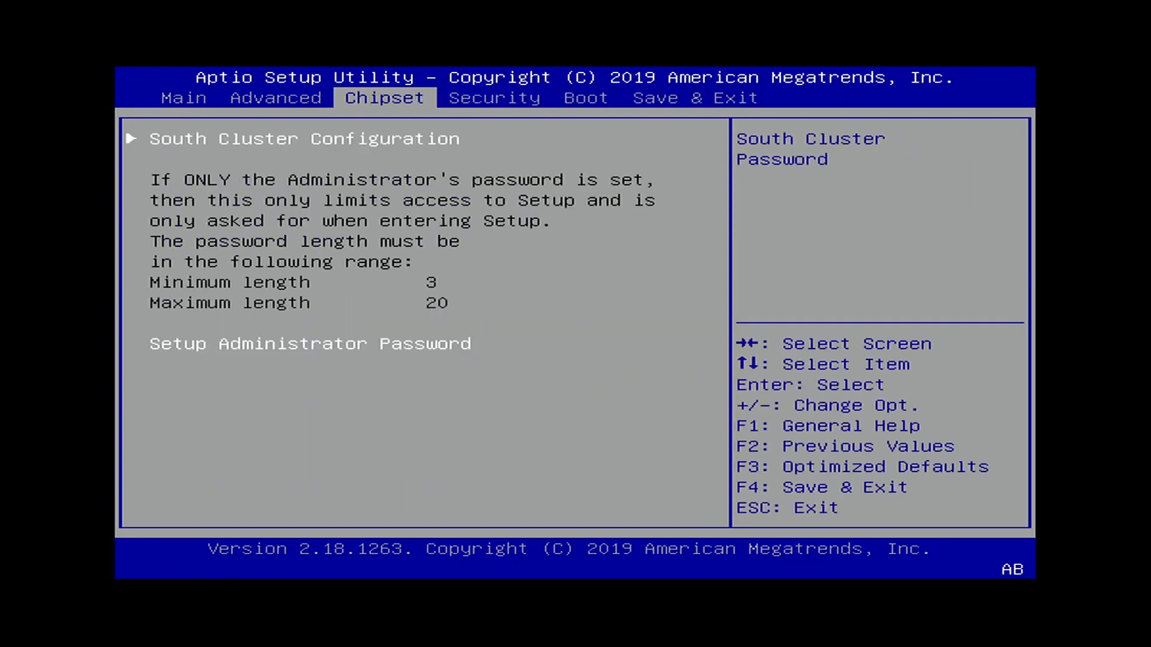
click(183, 97)
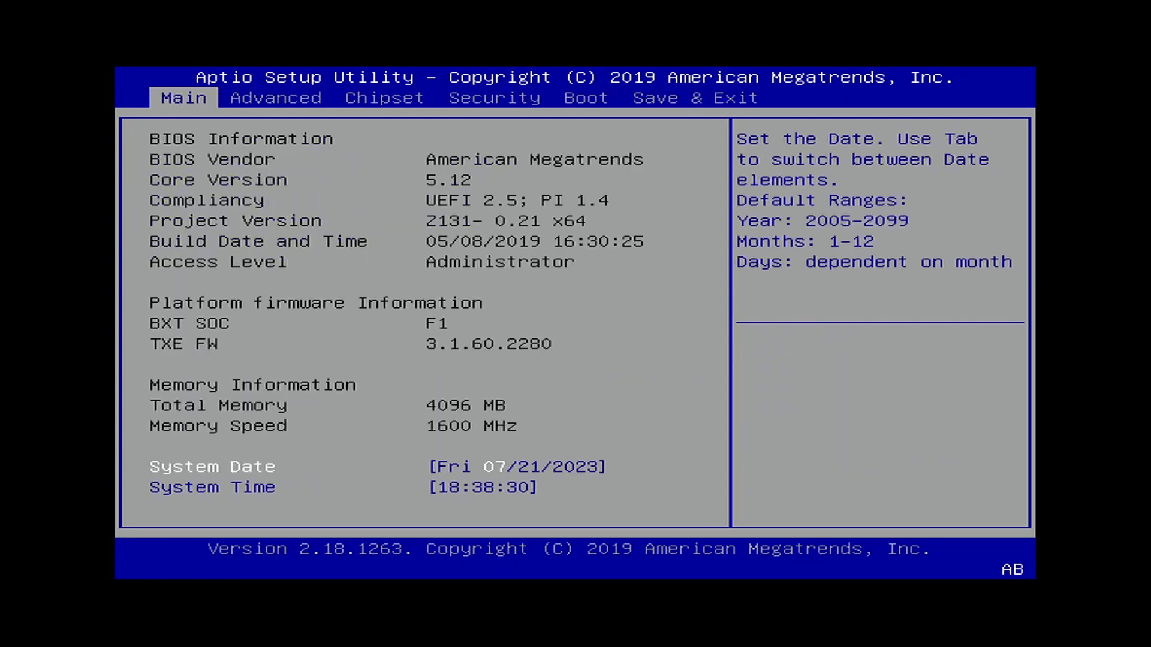
click(585, 97)
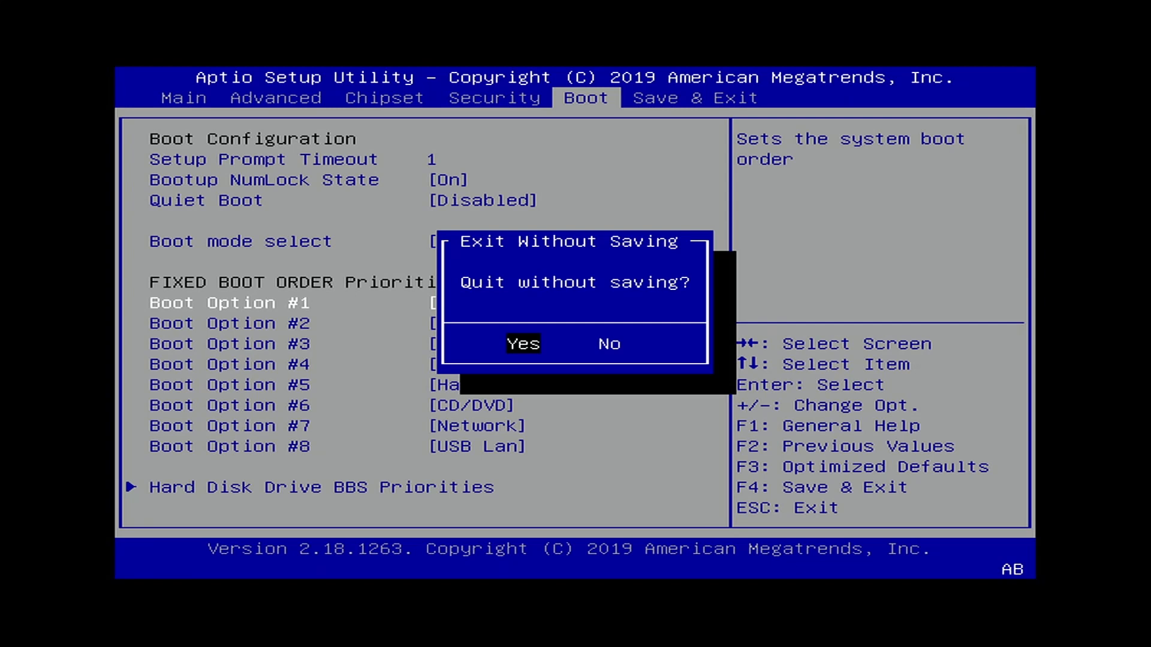
Step: Quit setup without saving and boot the SFLoader entry from the GRUB menu
click(523, 343)
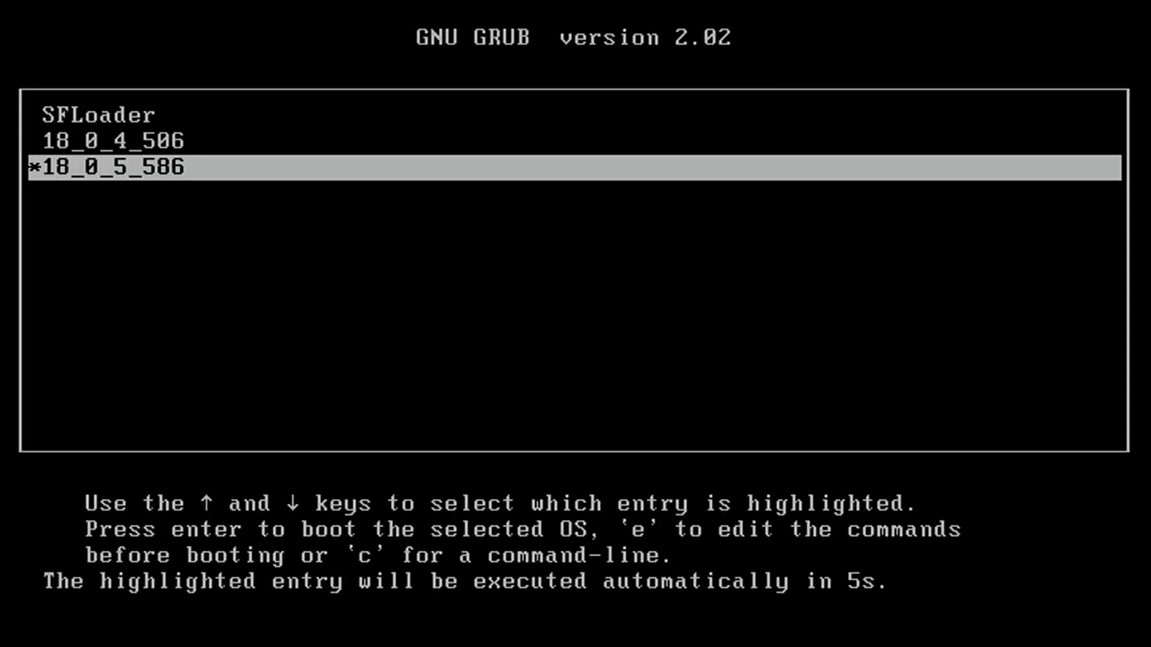
key(Up)
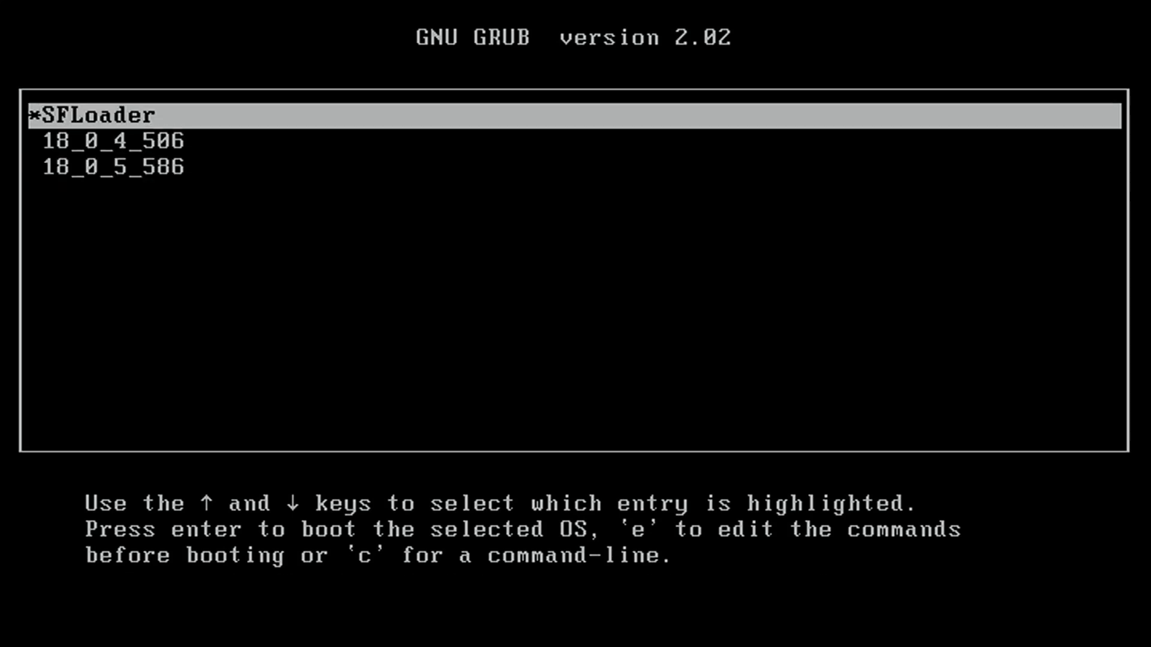
key(Return)
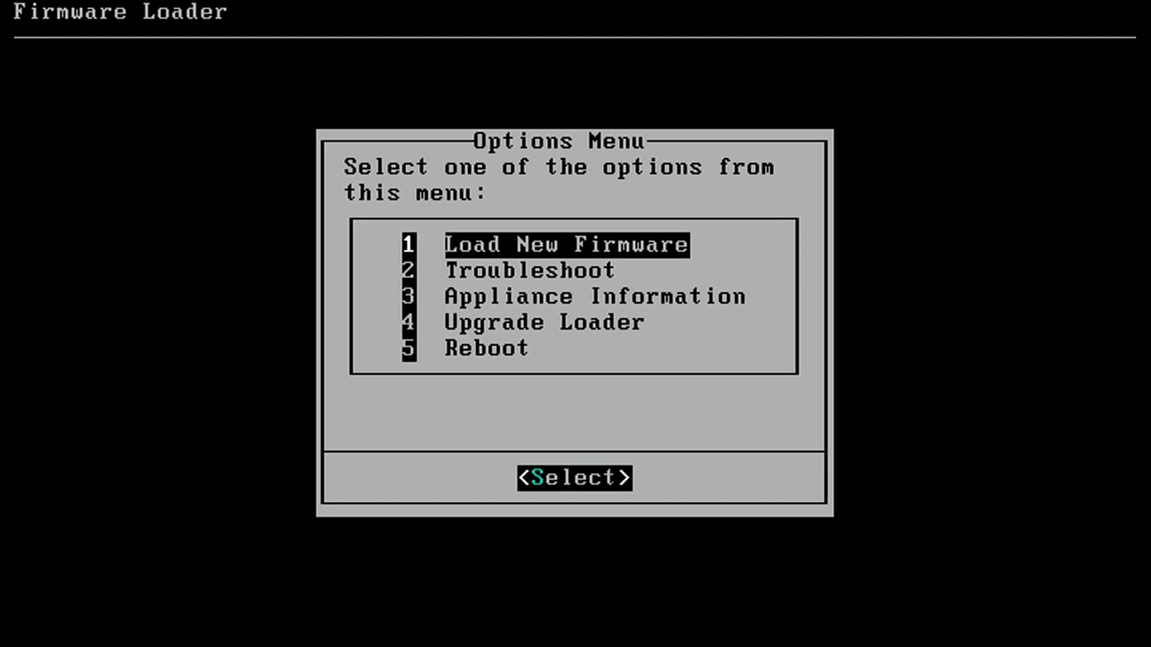
key(Down)
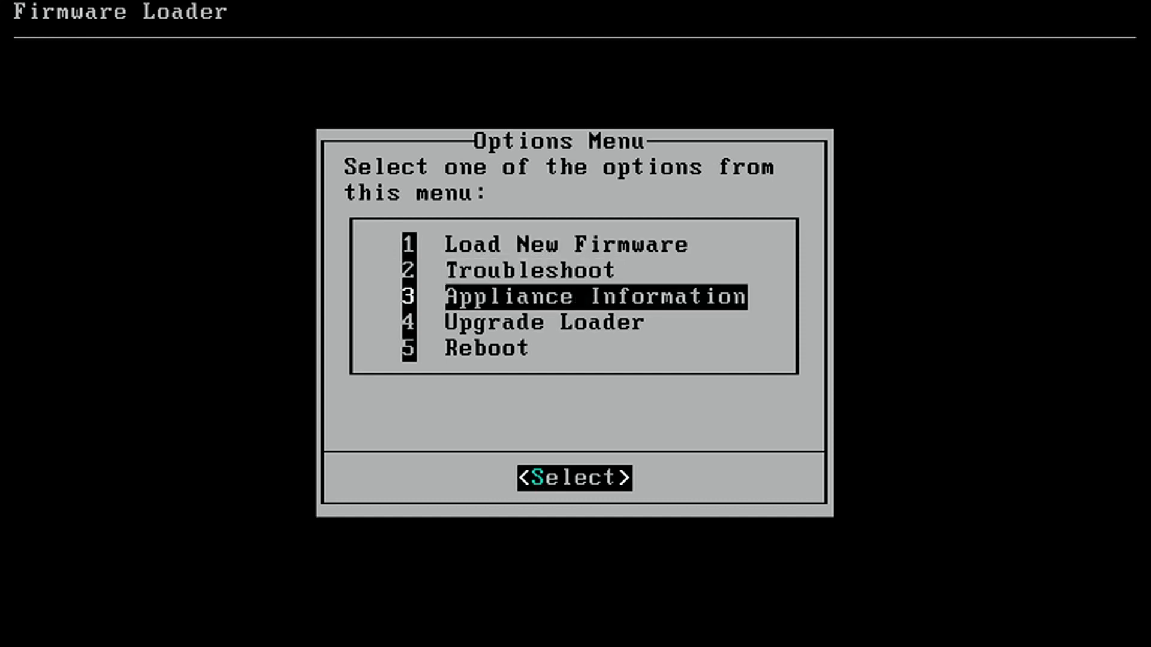
click(574, 477)
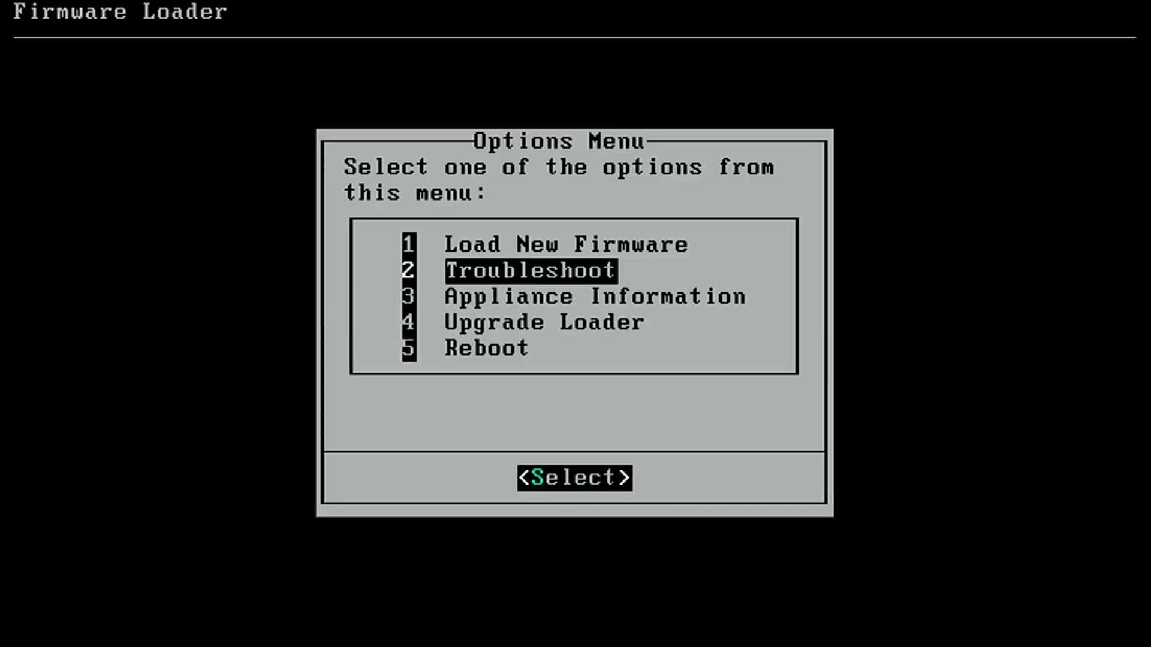
Step: Enter the Troubleshoot menu and move the highlight to the Advanced option
click(574, 477)
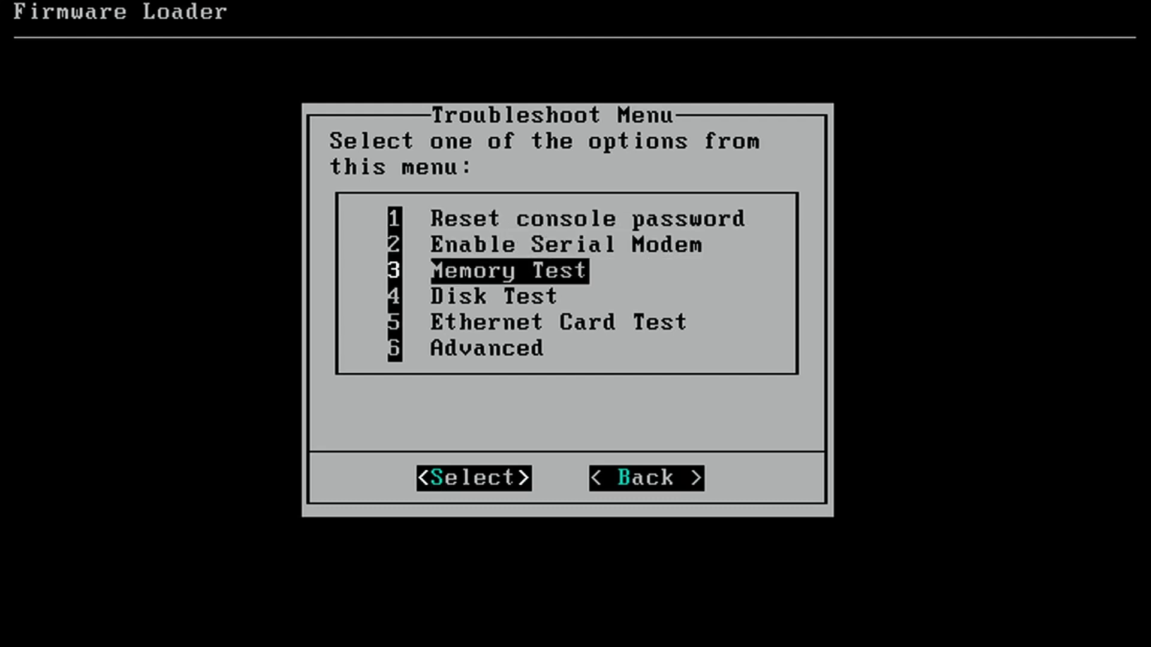
key(Down)
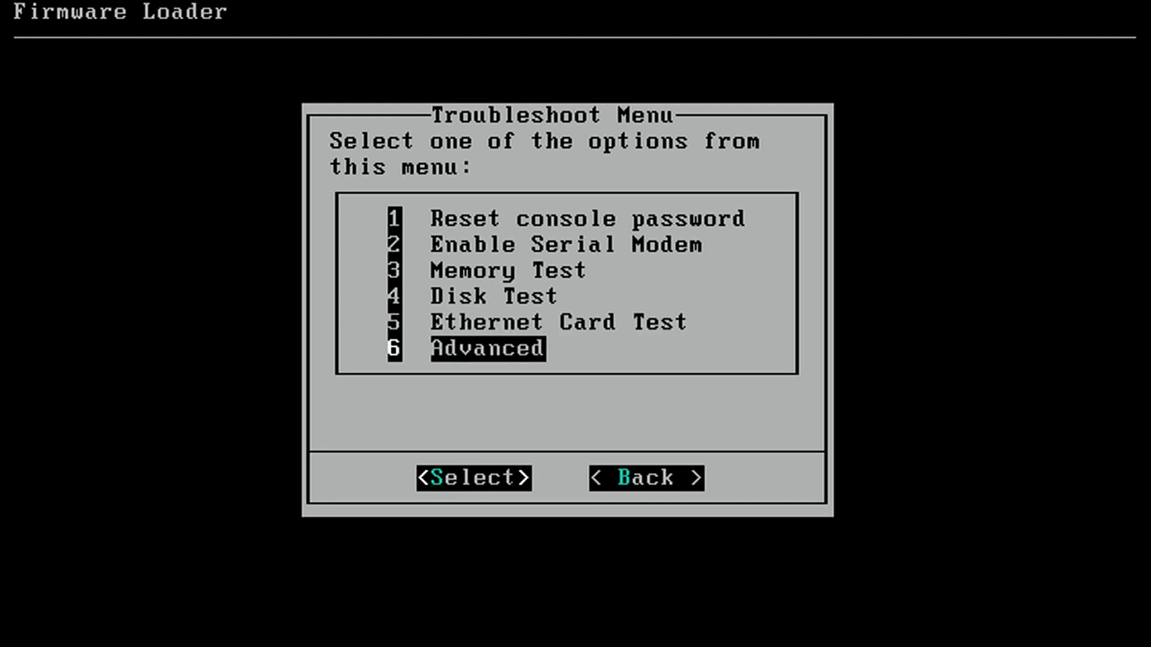
key(up)
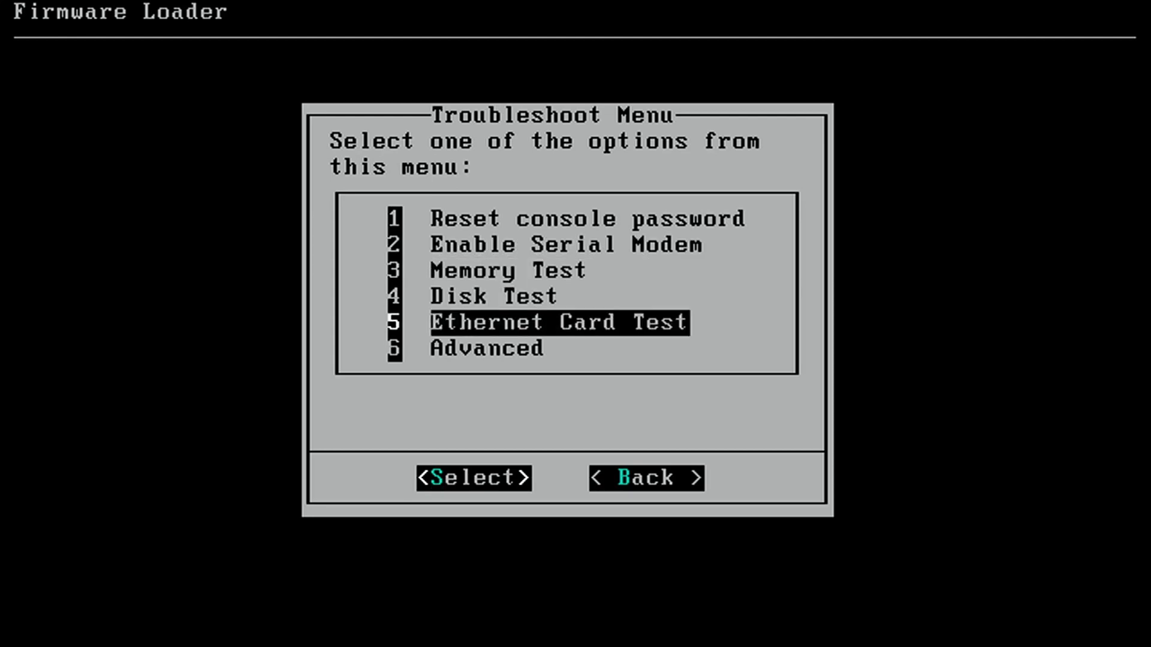
click(472, 477)
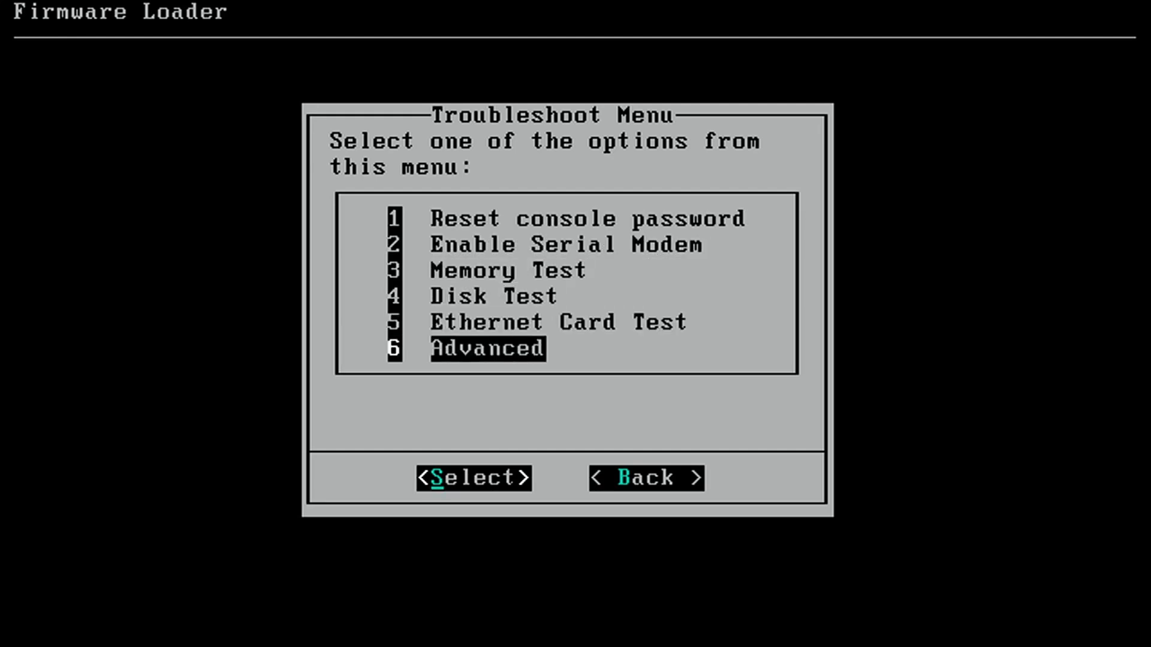
Step: Enter the Advanced root shell, then exit it back to the Options Menu
click(472, 477)
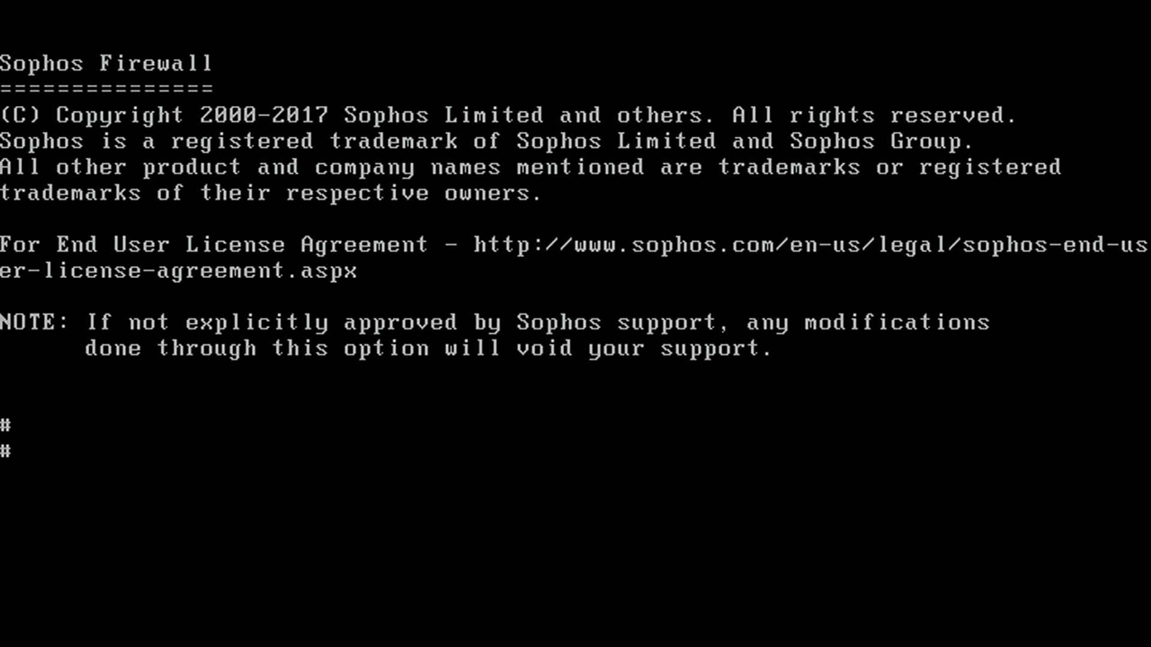
text(e)
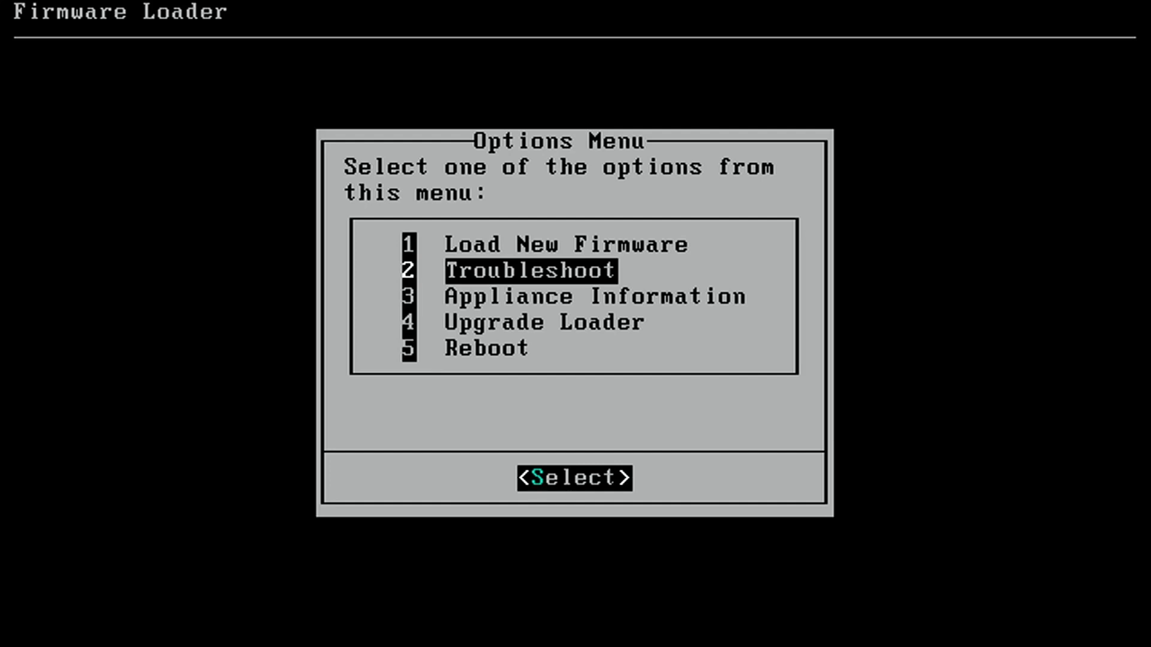
Step: Run Reset console password from Troubleshoot, landing in the SFOS 18.0.5 console Main Menu
click(574, 479)
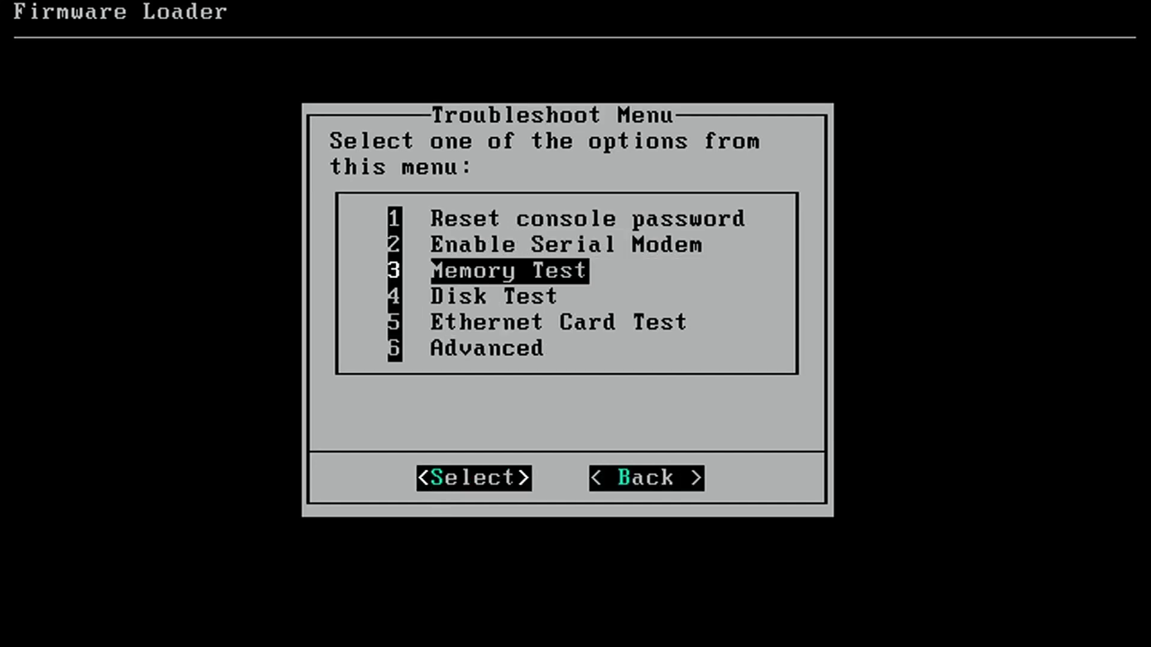
key(Up)
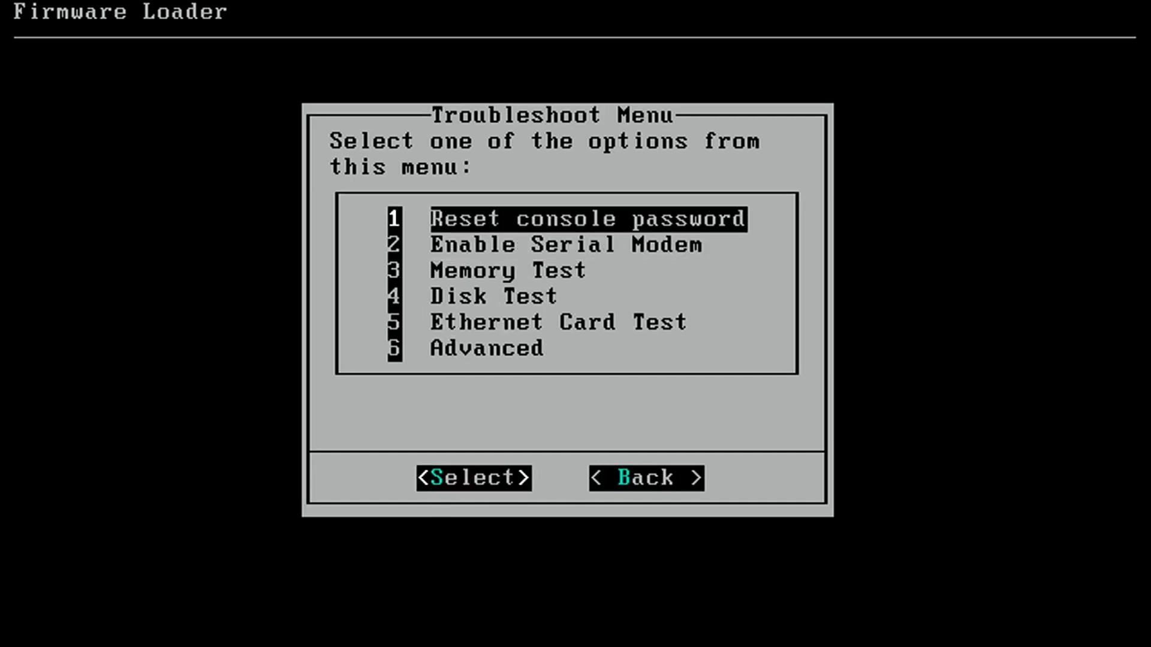
click(472, 477)
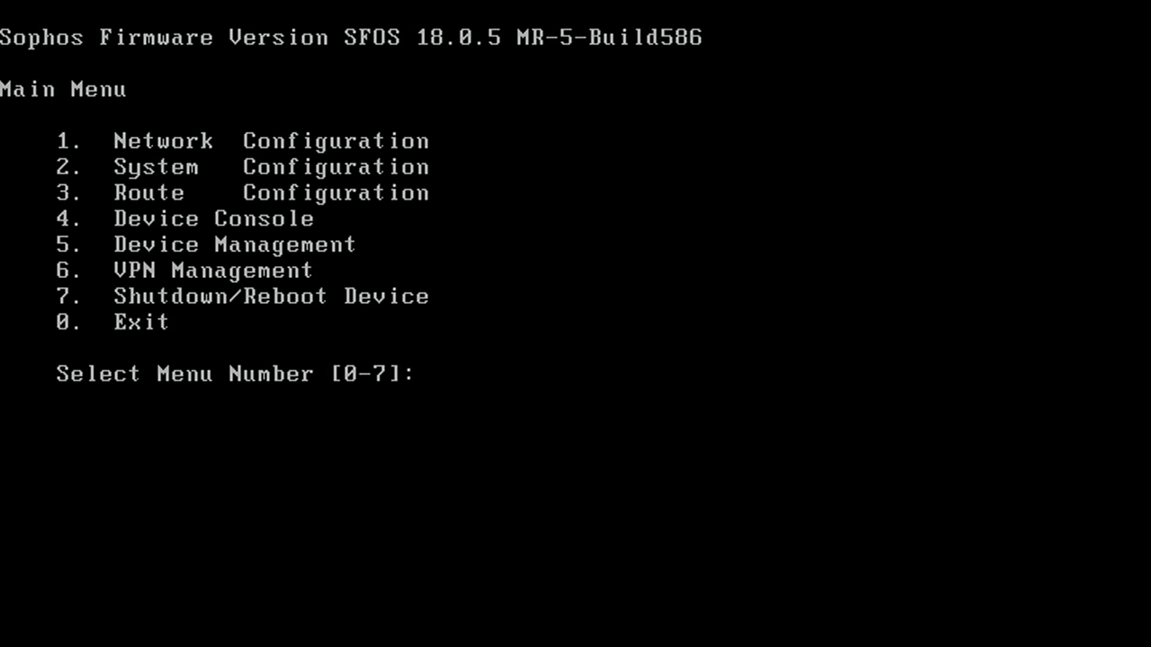
text(1)
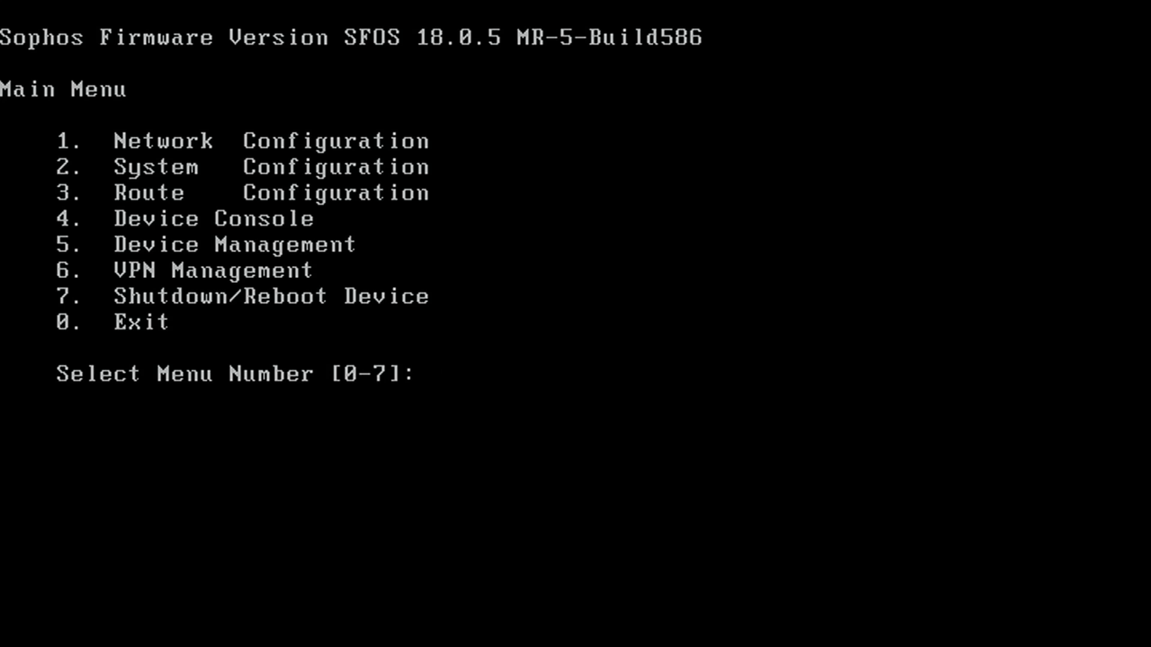
text(2)
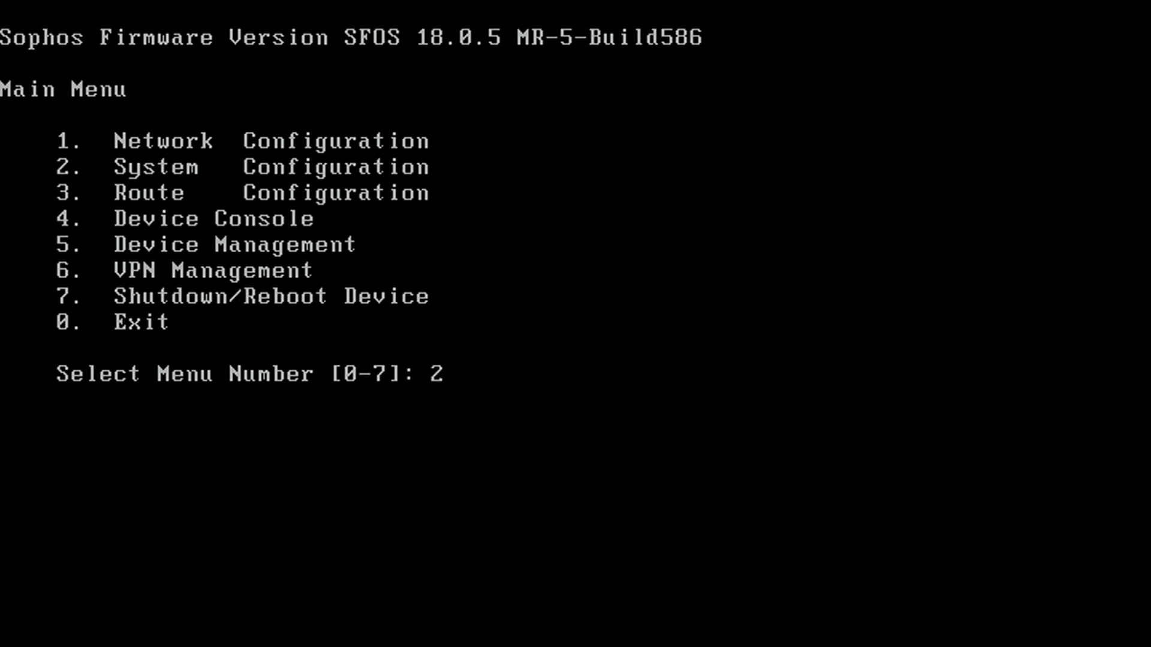
key(Enter)
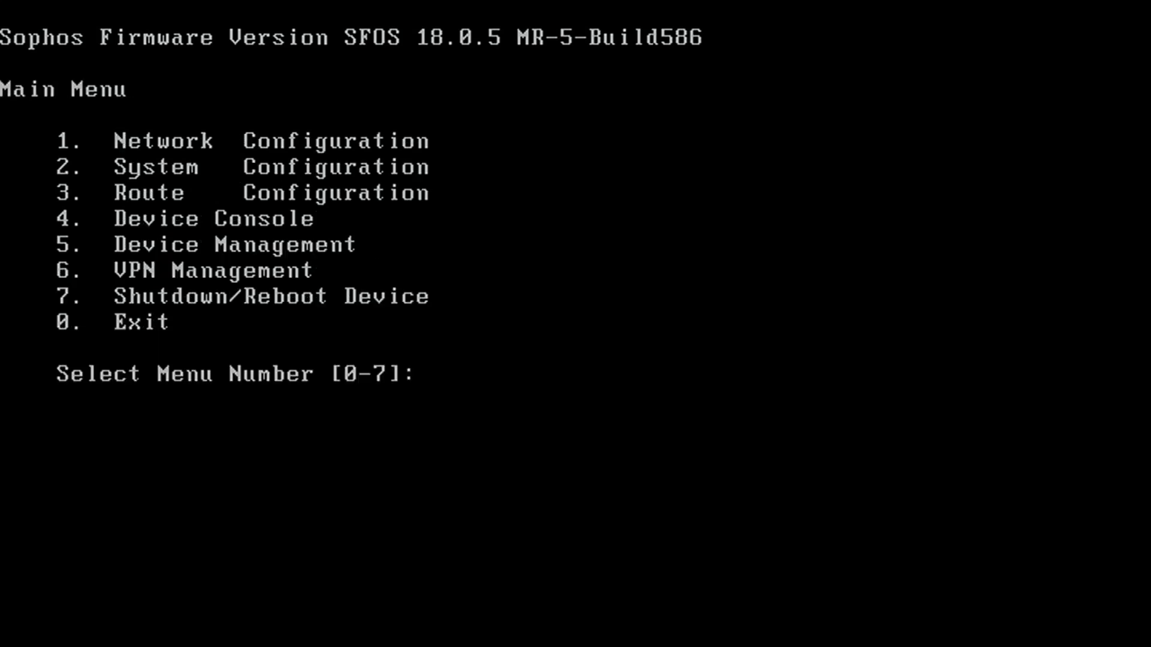
text(3)
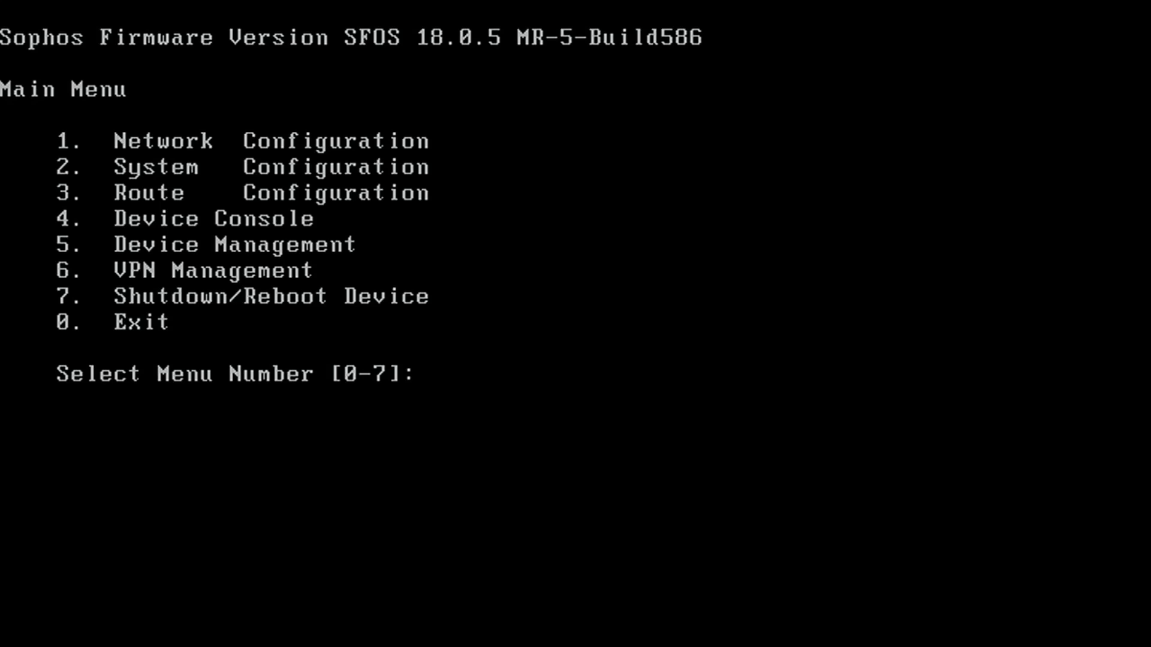
text(6)
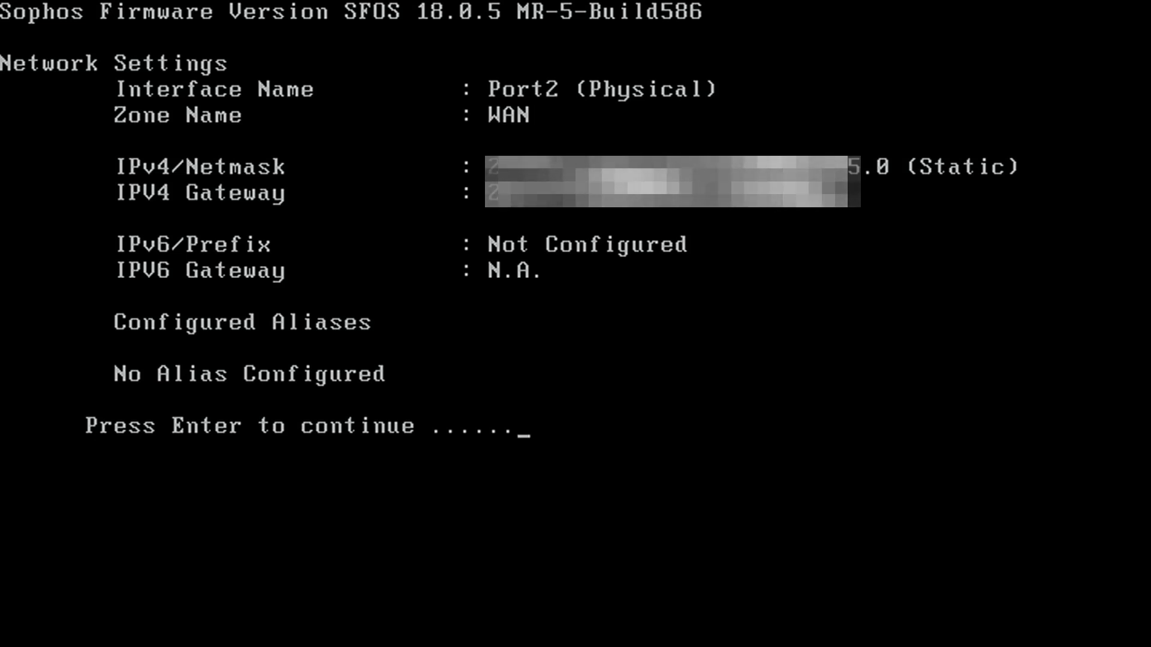
key(Enter)
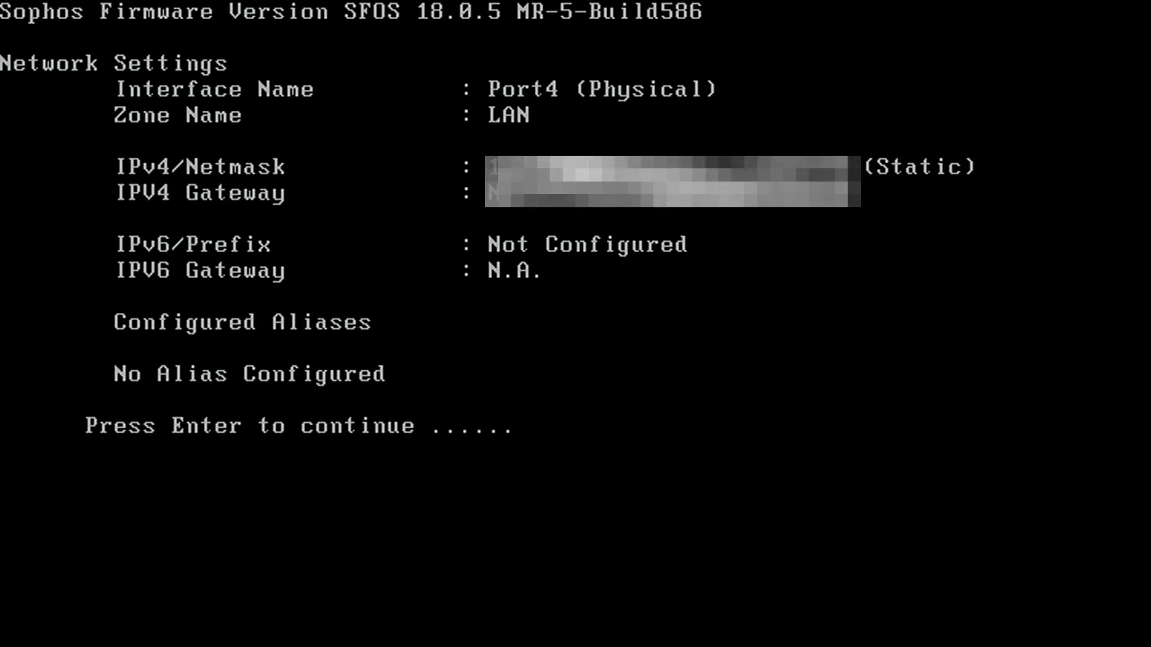
key(Enter)
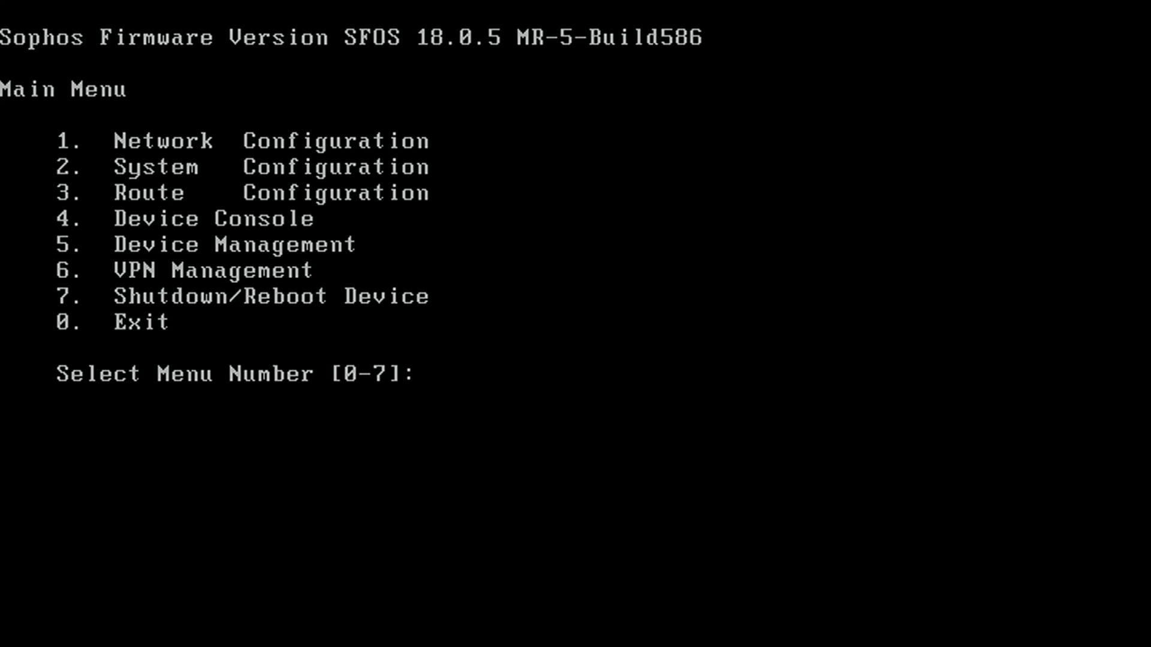
text(7)
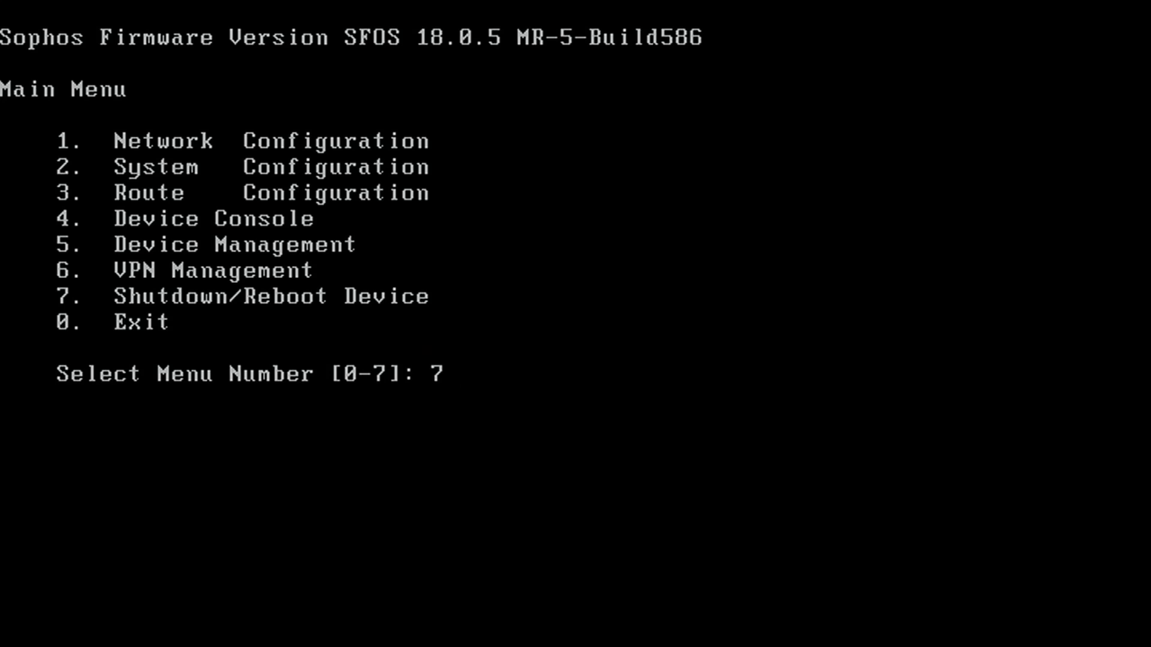
key(Enter)
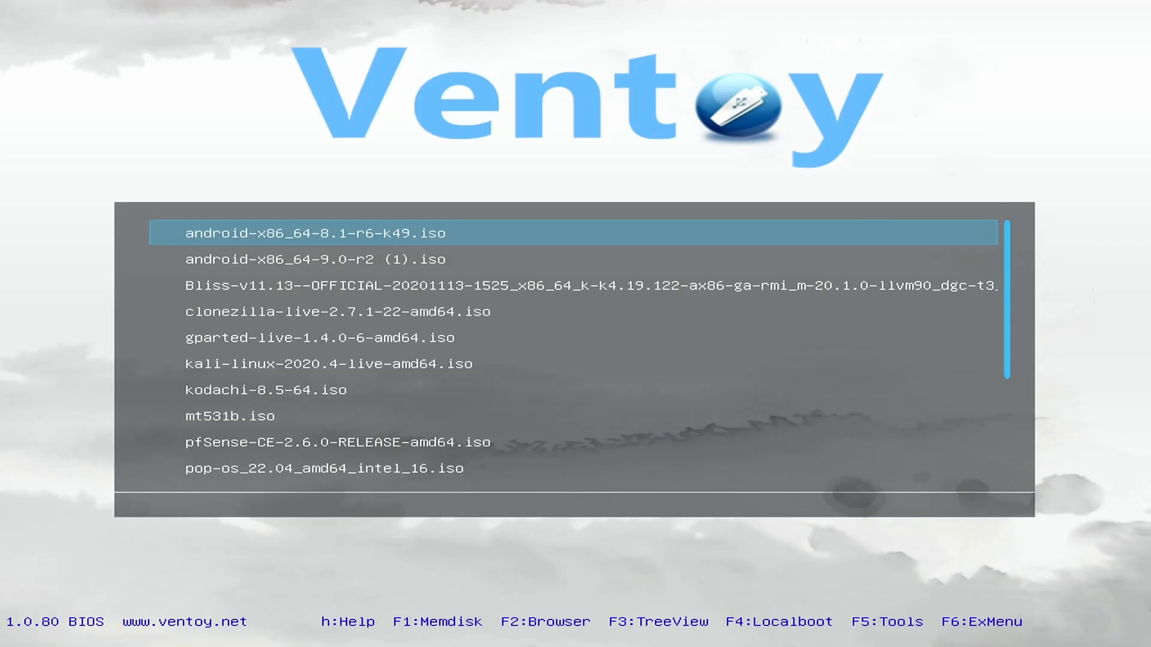
Step: Highlight pfSense-CE-2.6.0-RELEASE-amd64.iso in the Ventoy menu and boot it
key(Down)
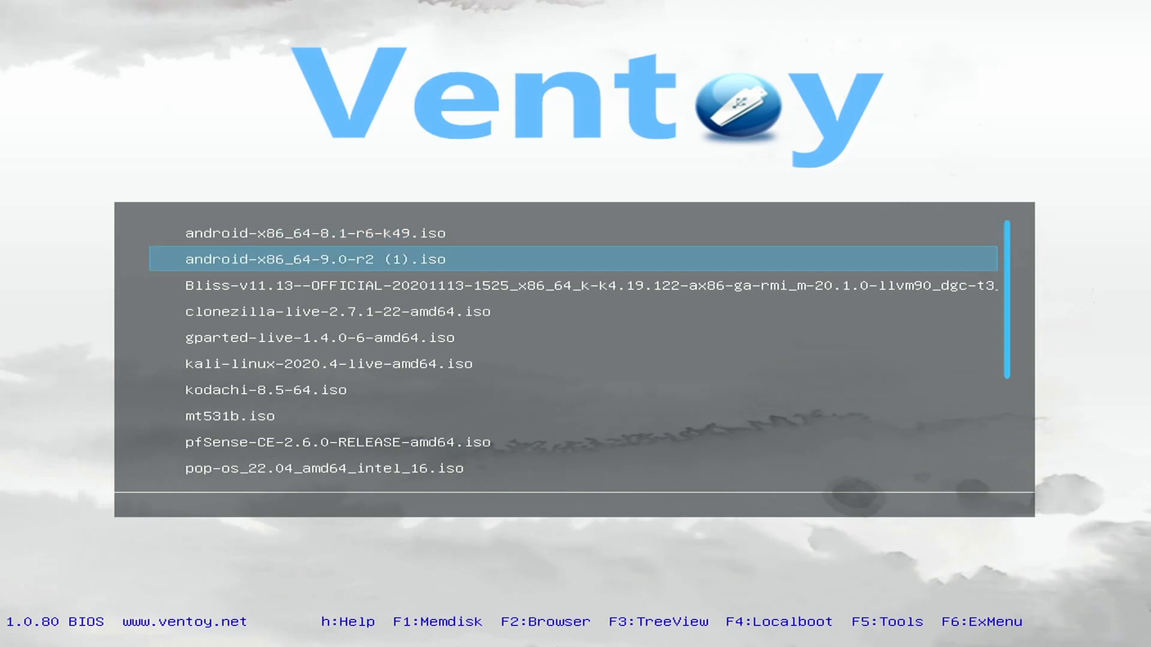
key(Down)
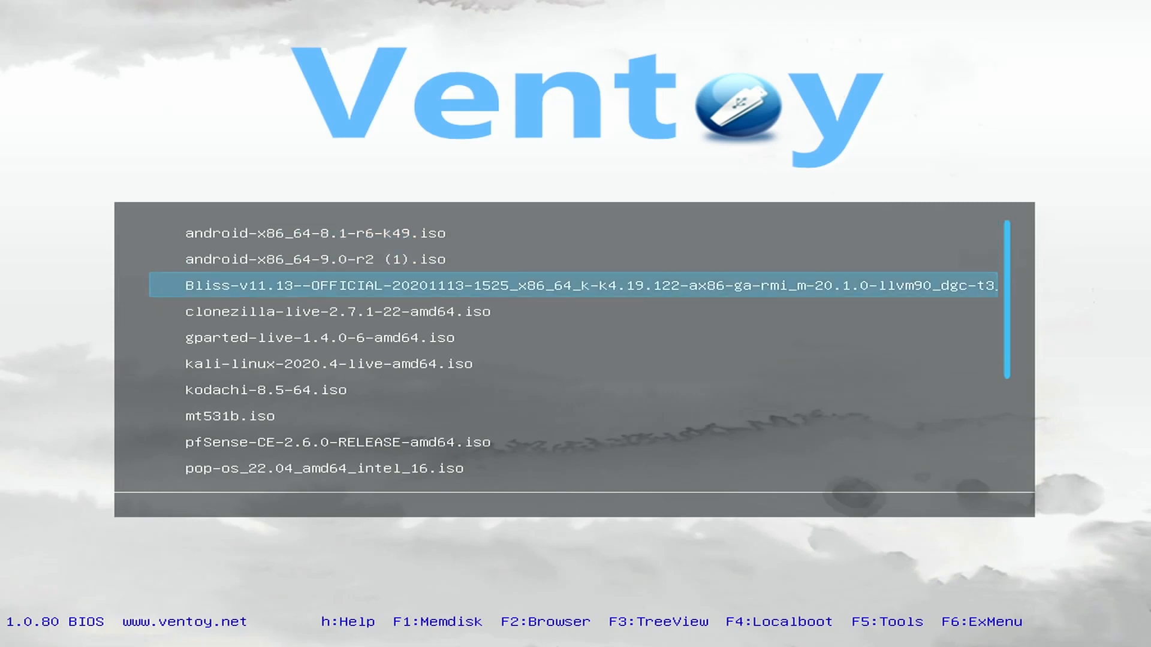
key(Down)
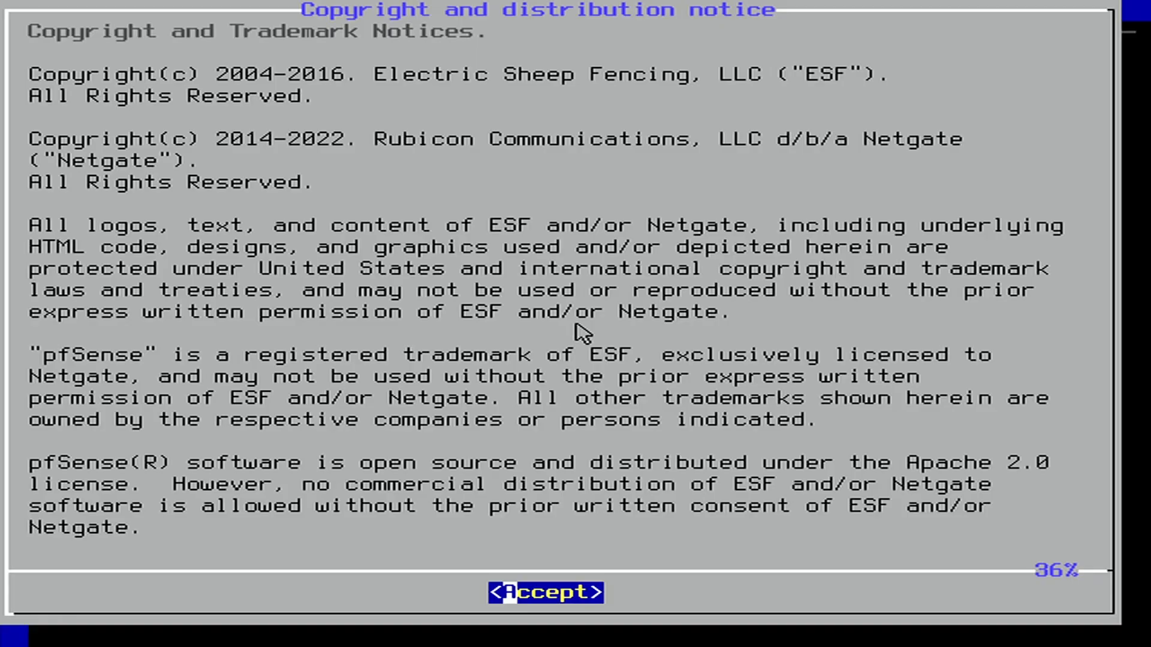
Step: Accept the copyright notice, keep the default US keymap and choose Auto (ZFS) partitioning
click(547, 592)
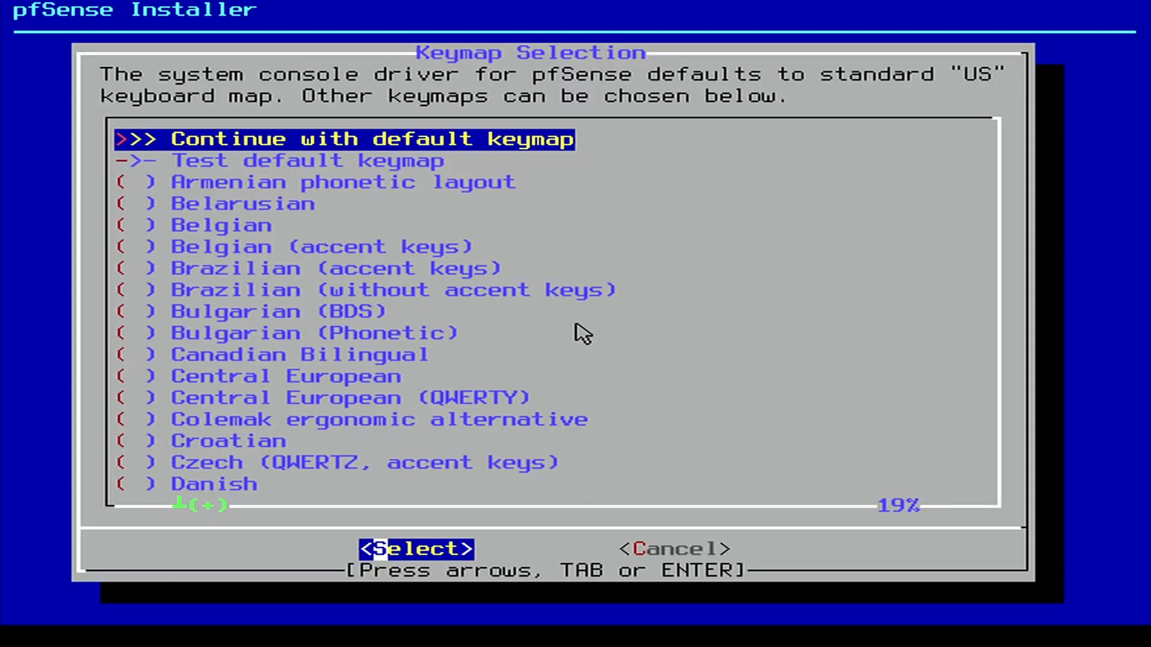
click(417, 549)
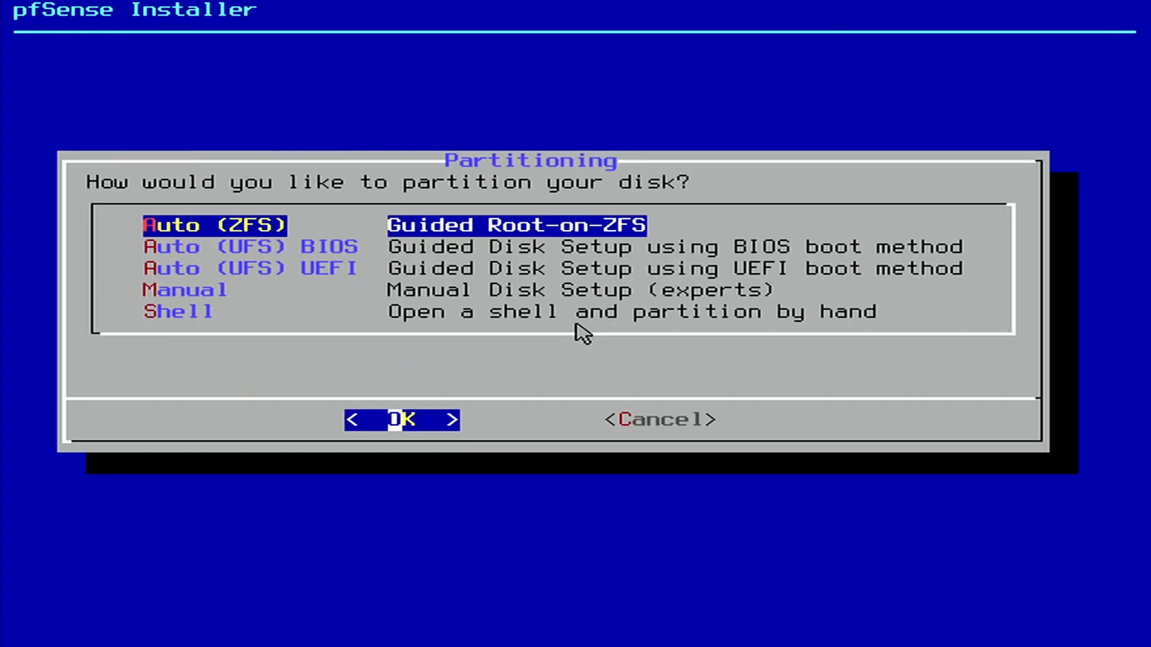
click(401, 421)
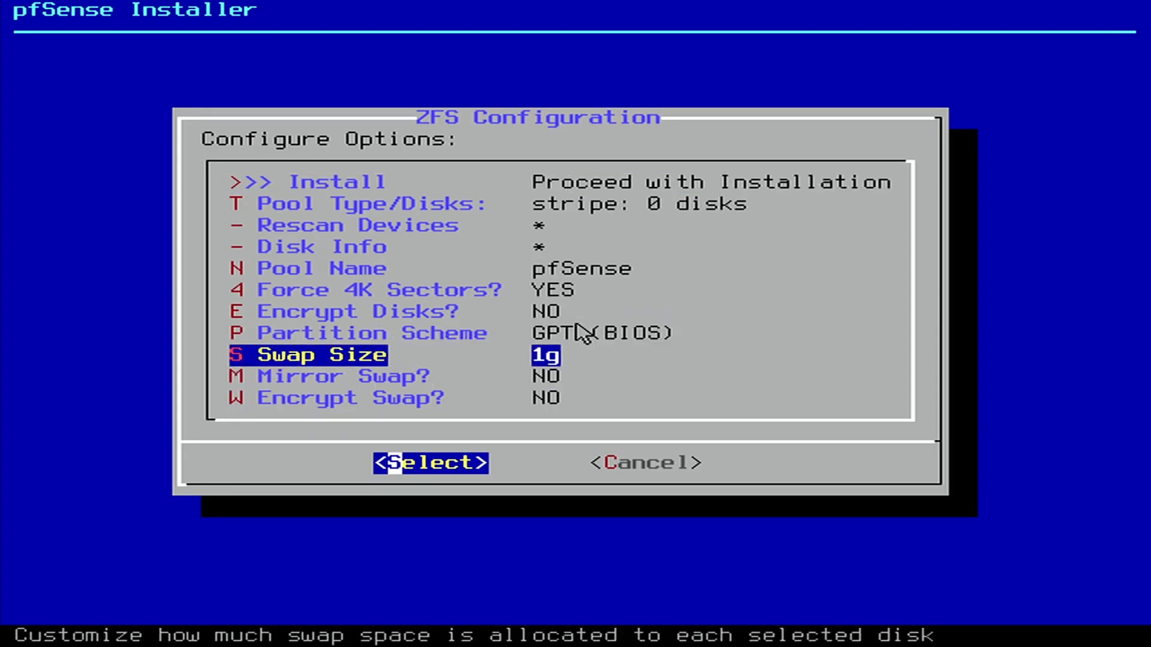
Step: Move to the Pool Type/Disks setting in the ZFS configuration
key(Down)
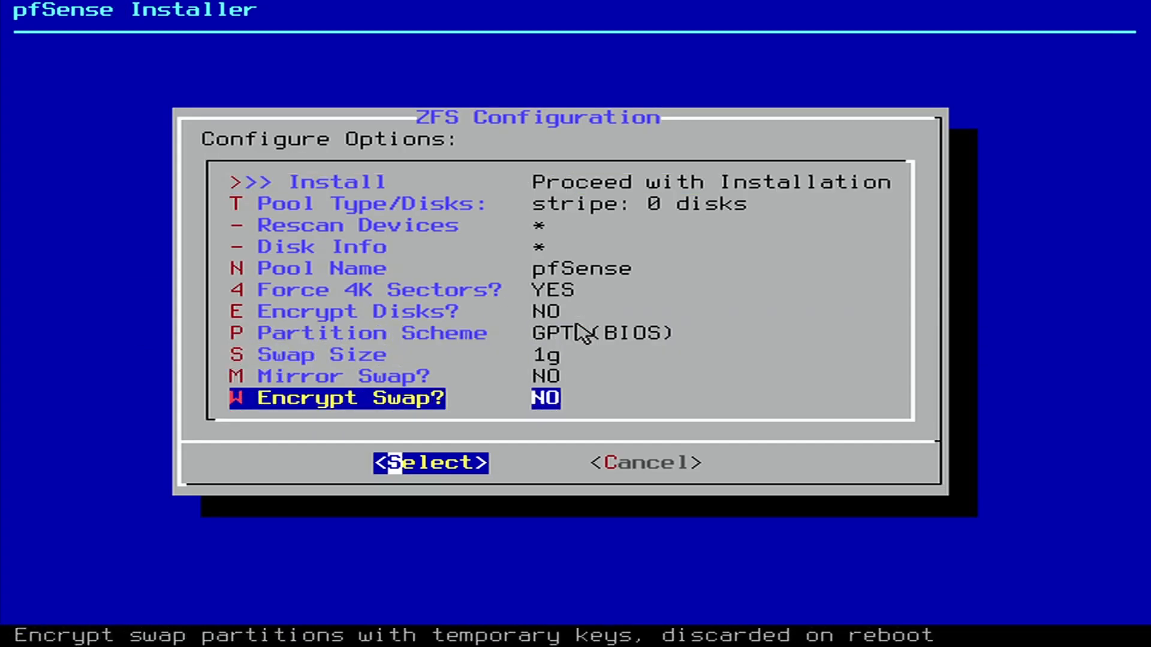
key(Up)
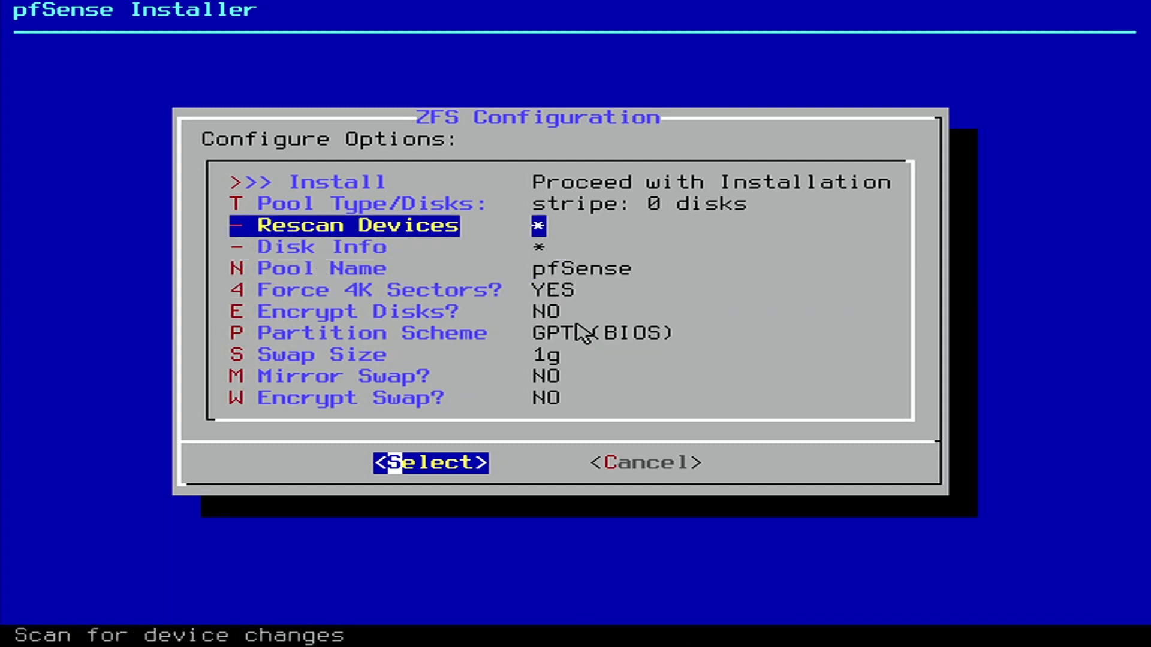
key(Up)
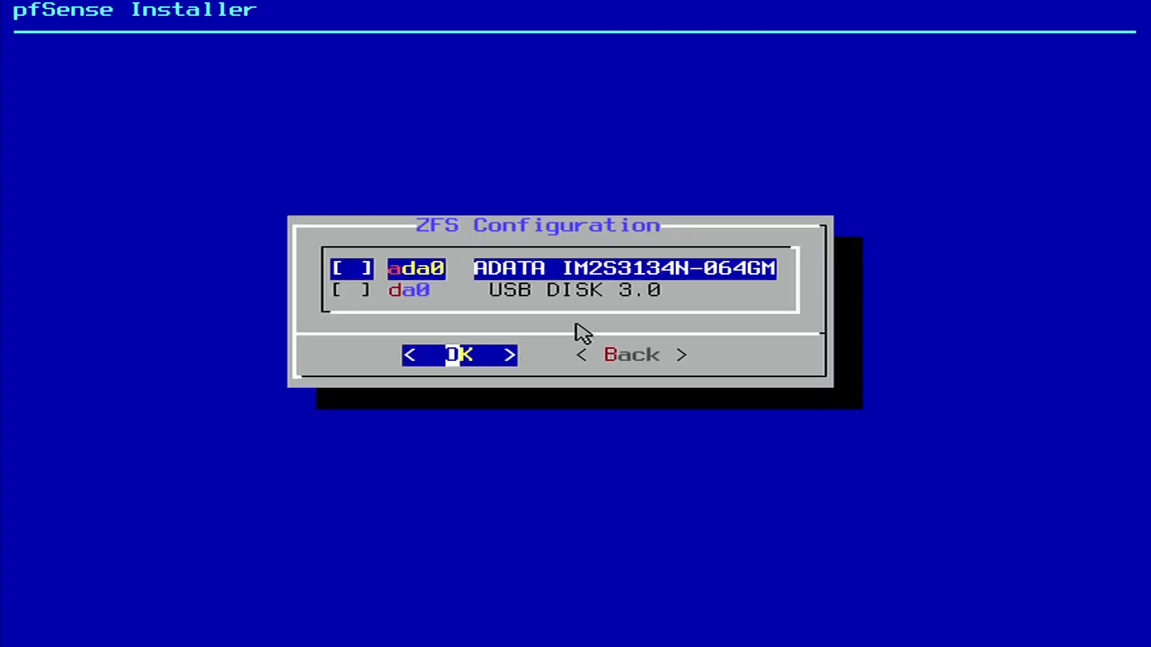
Step: Mark disk ada0 for installation and answer YES to destroying its contents
key(Down)
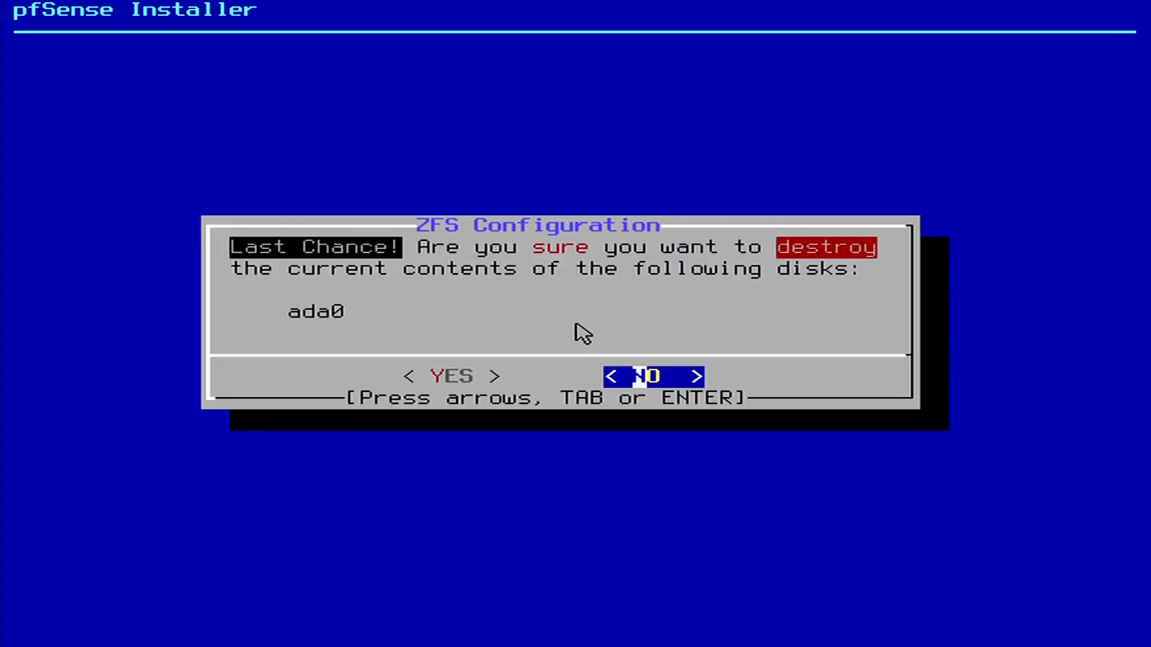
key(Left)
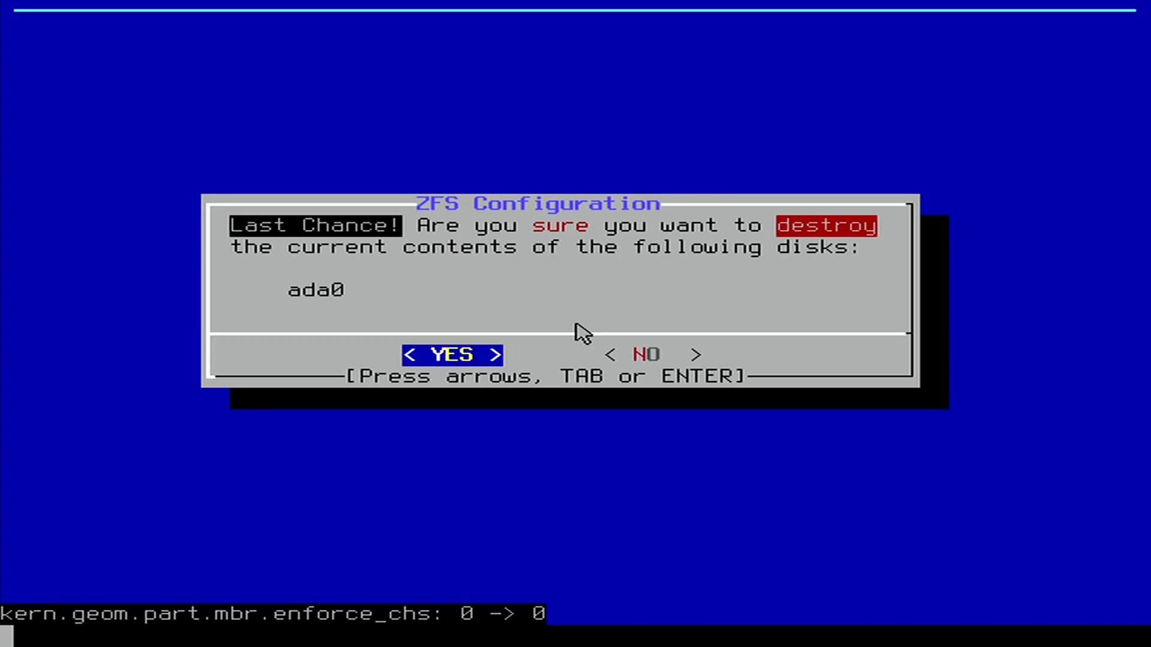
click(454, 354)
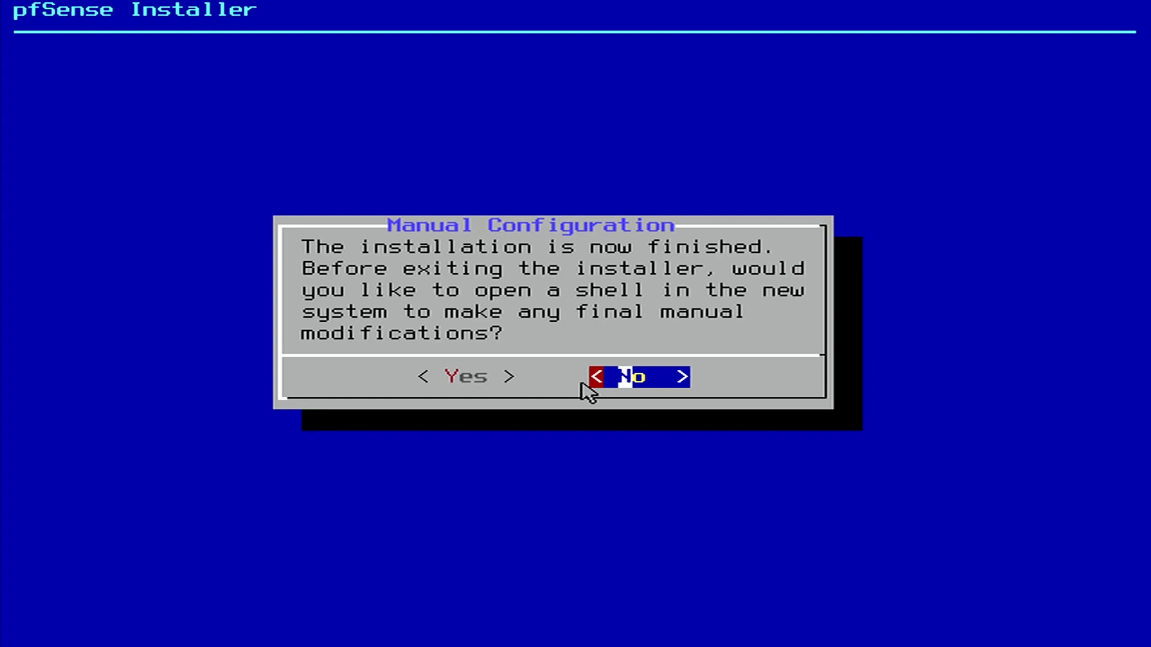
Step: Decline the manual shell and reboot into the newly installed pfSense
click(637, 376)
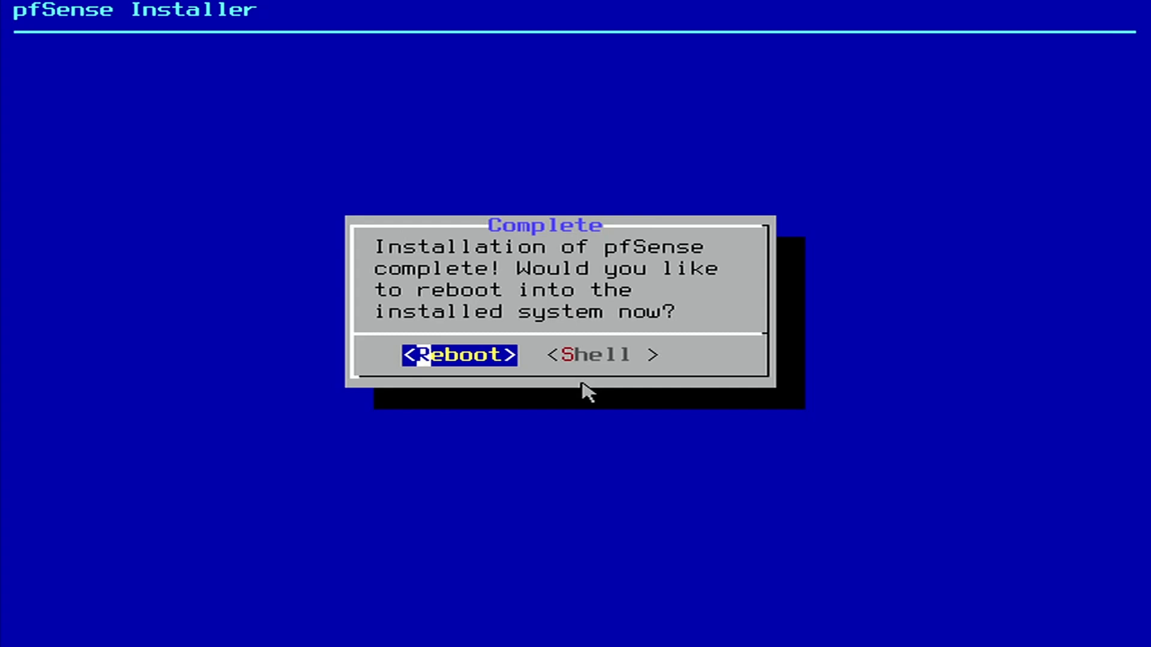
click(458, 355)
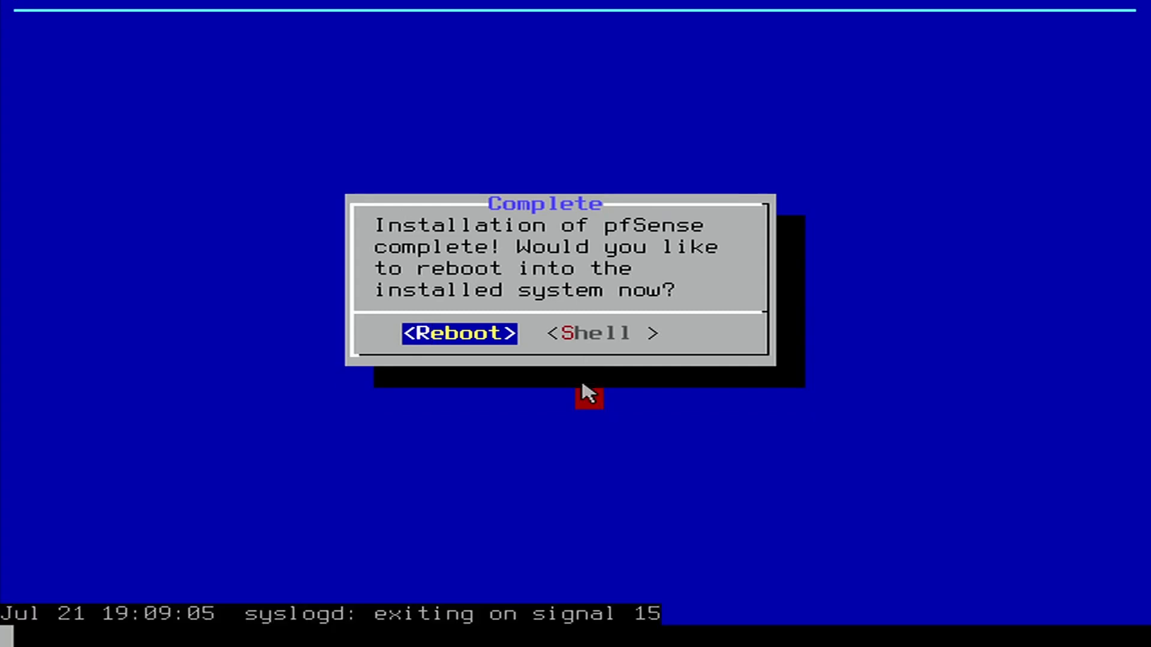
click(458, 333)
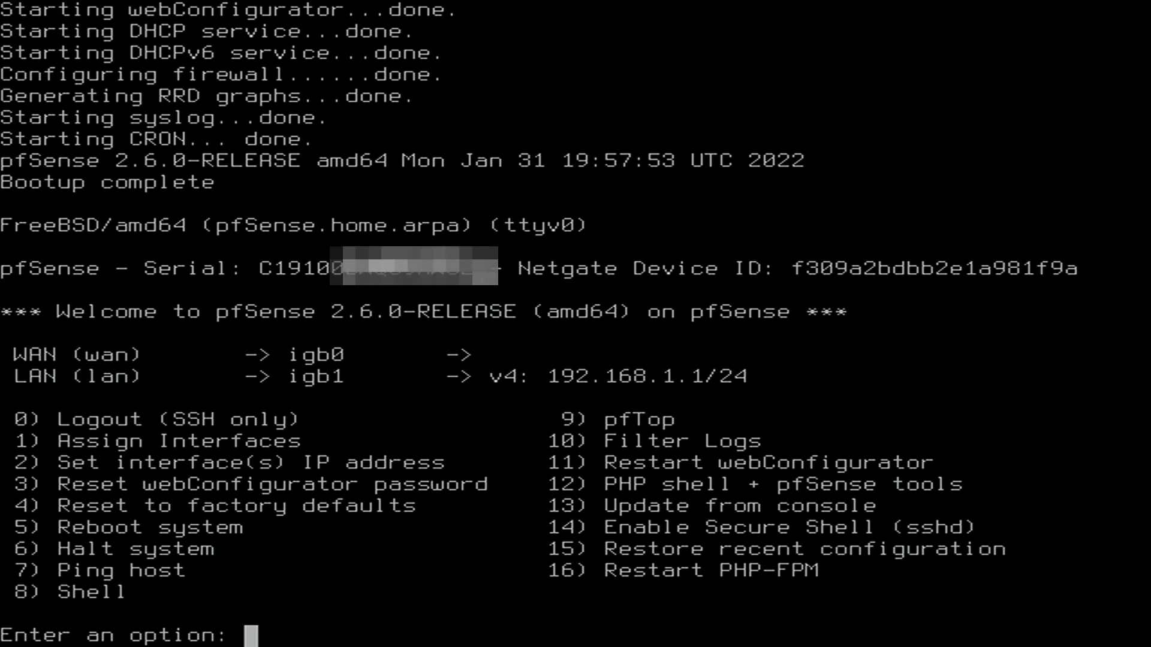
Step: Enter console option 1 then option 2 to begin LAN IPv4 configuration
text(1)
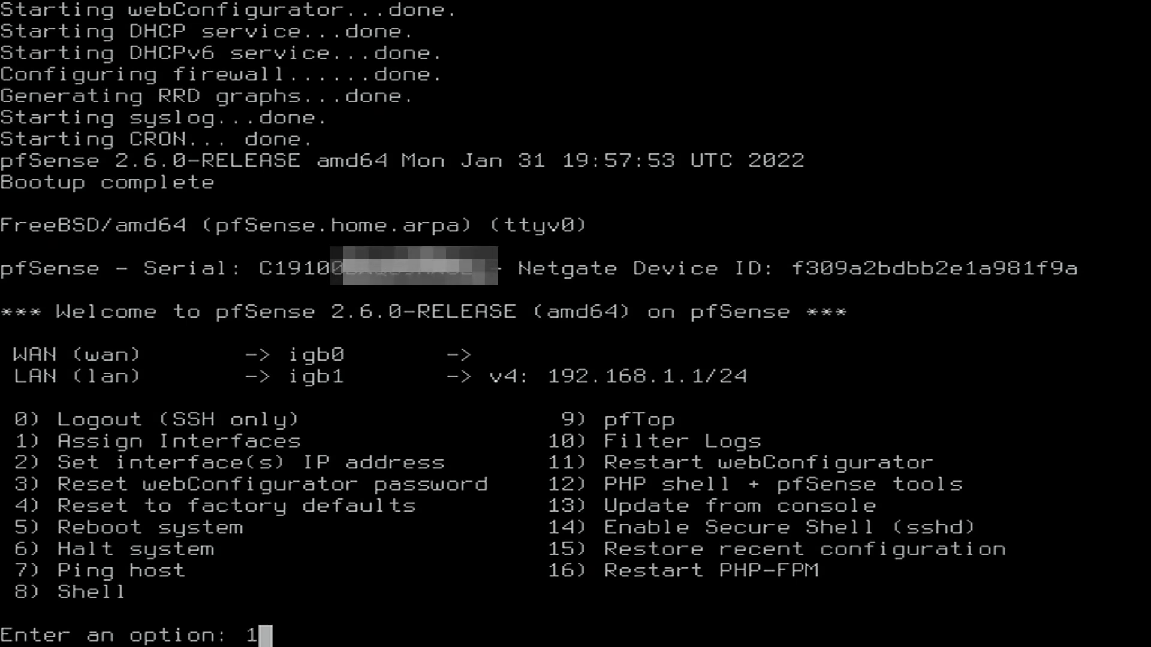
key(enter)
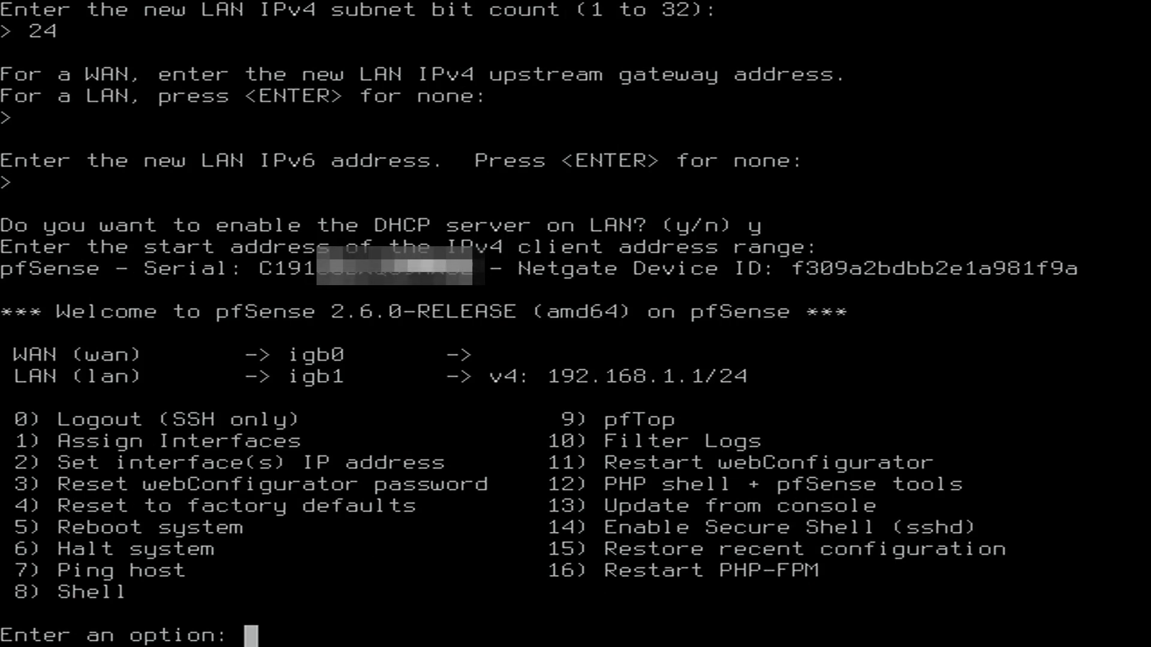
text(2)
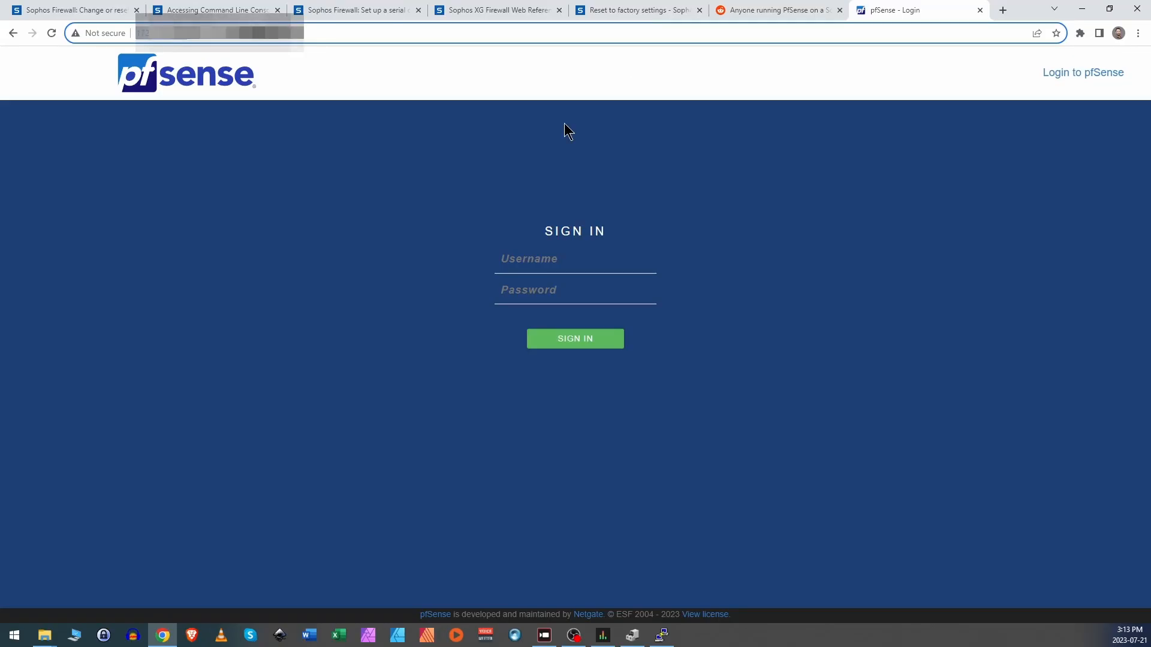
Step: Look up the default credentials in Netgate Docs and sign in as admin
click(575, 259)
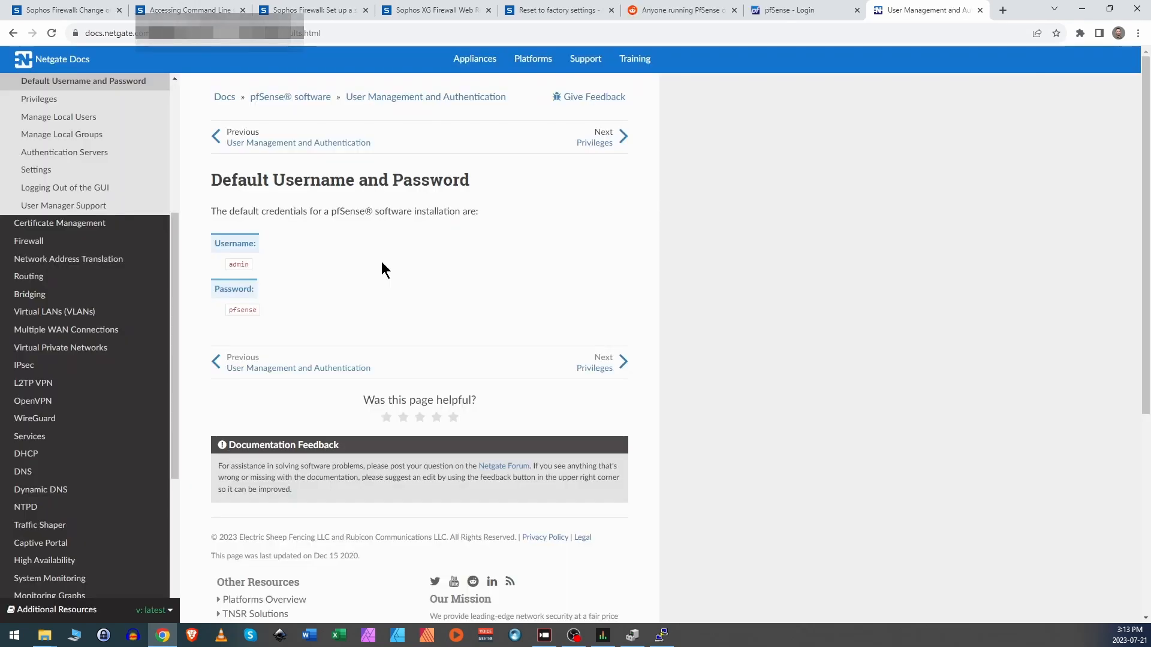
mouse_move(902, 146)
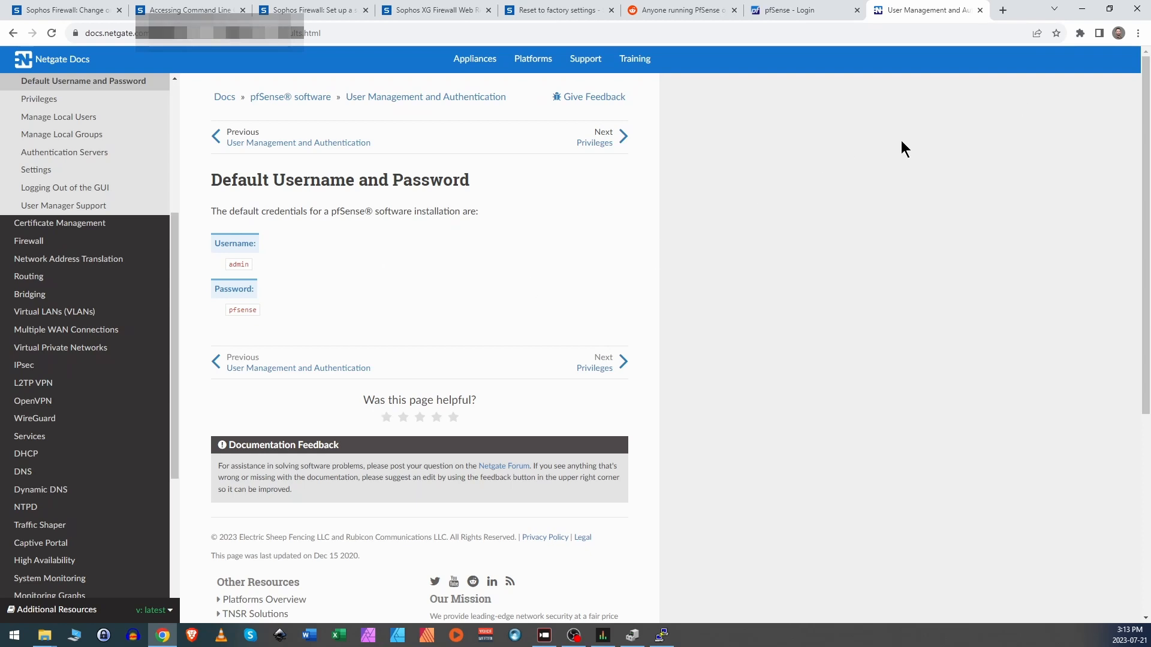
click(793, 10)
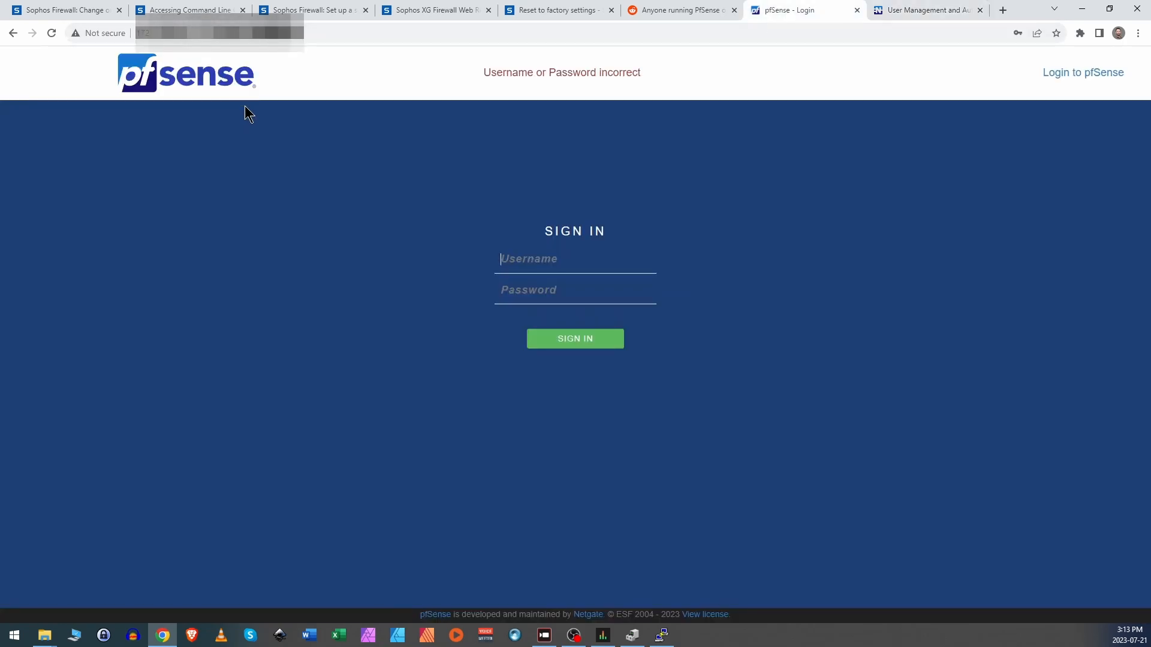
text(admin)
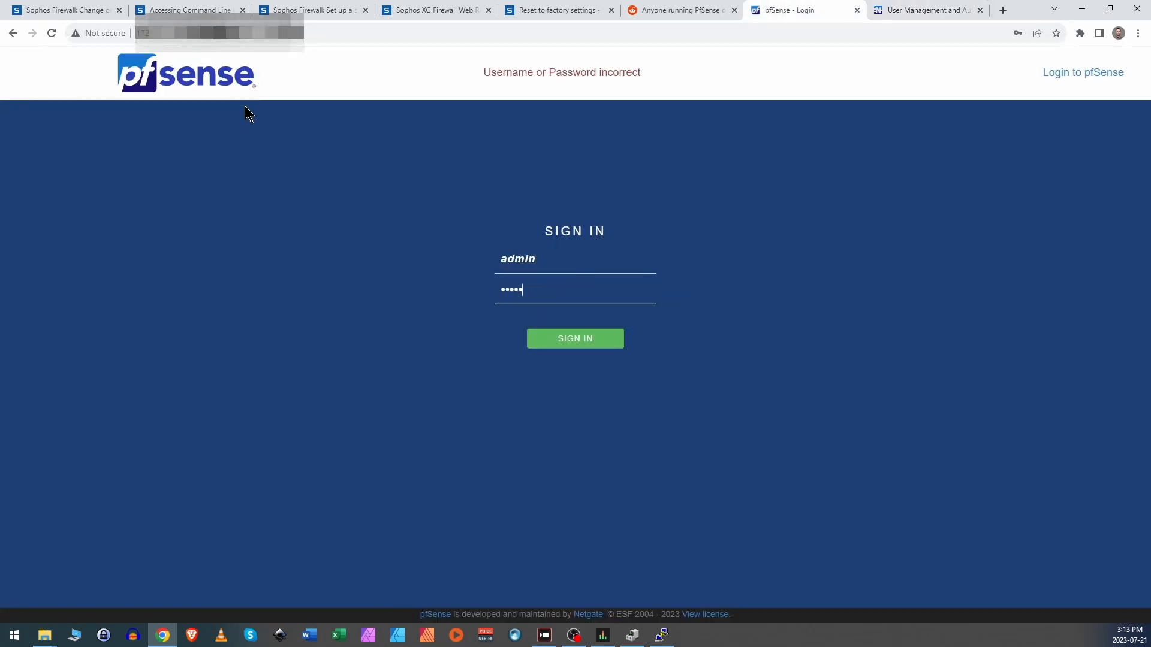
click(681, 10)
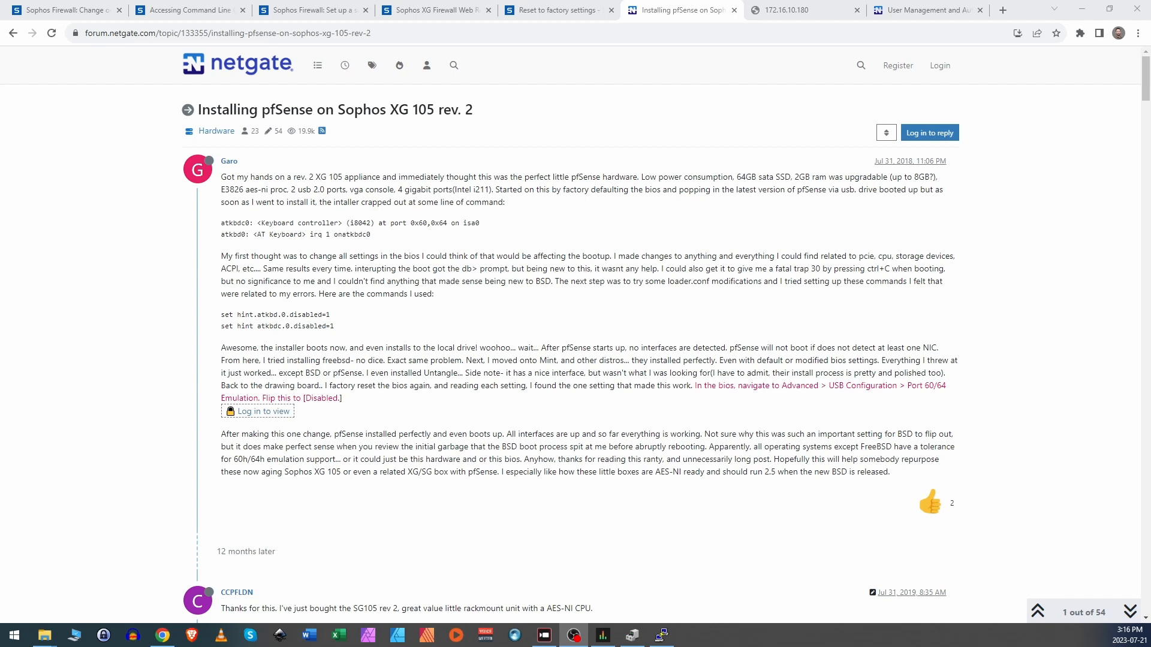
Step: Switch back to the pfSense tab on Interfaces > Assignments
click(806, 9)
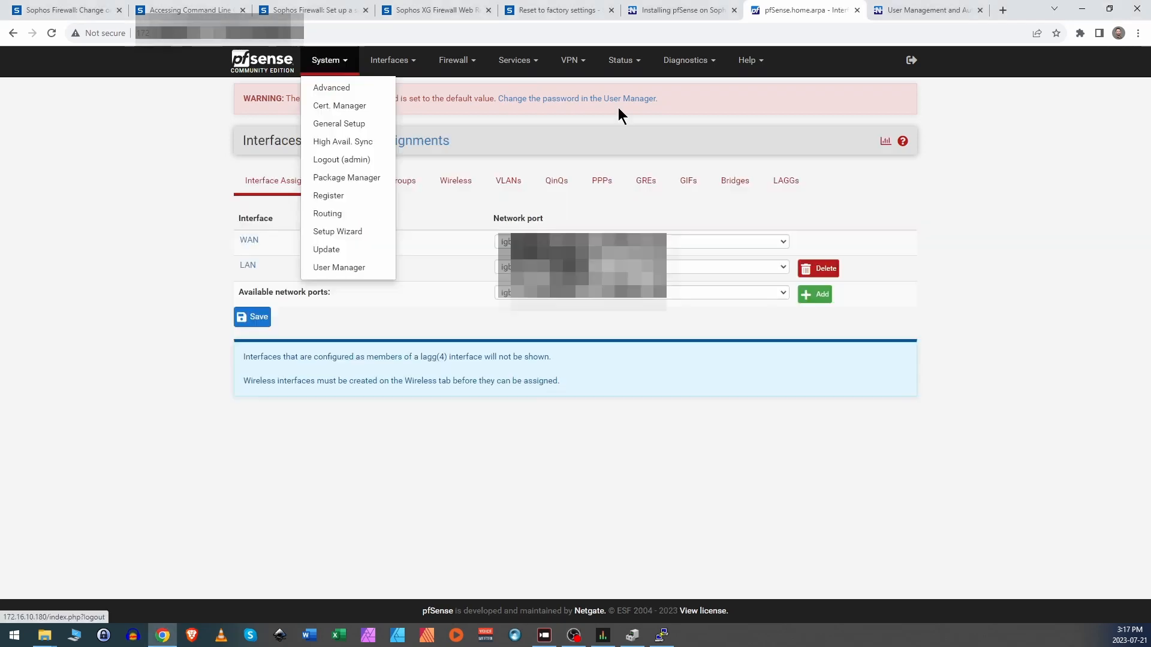
Step: Run the Diagnostics > Ping test from the firewall and get replies
click(686, 60)
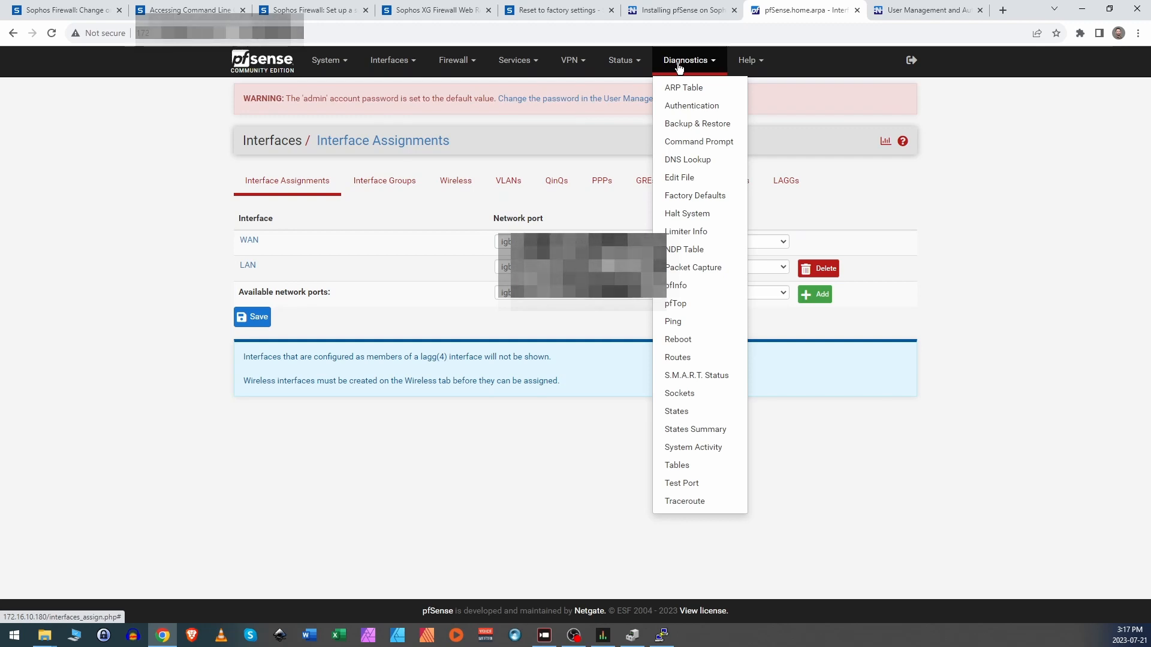
mouse_move(460, 60)
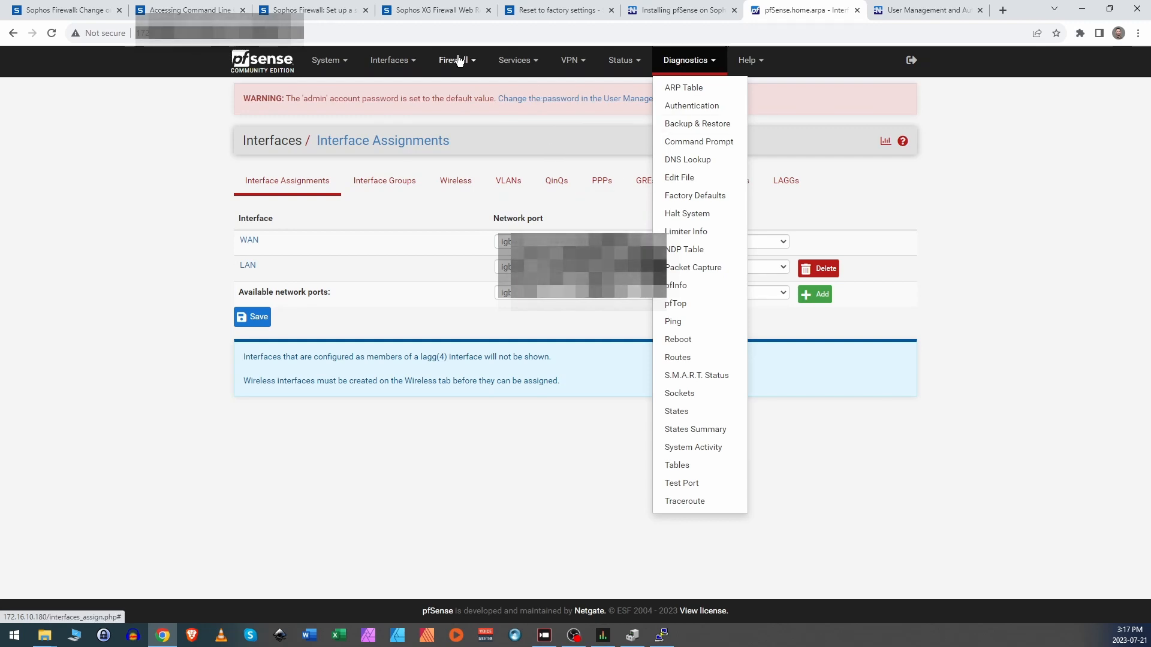
click(388, 60)
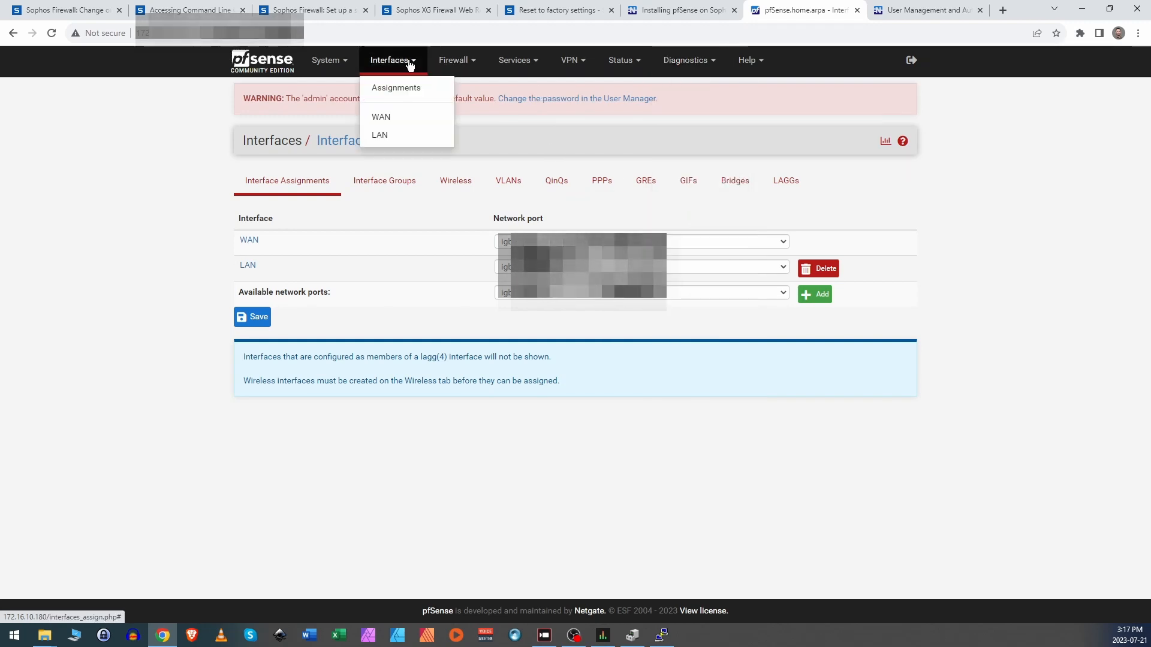
click(453, 60)
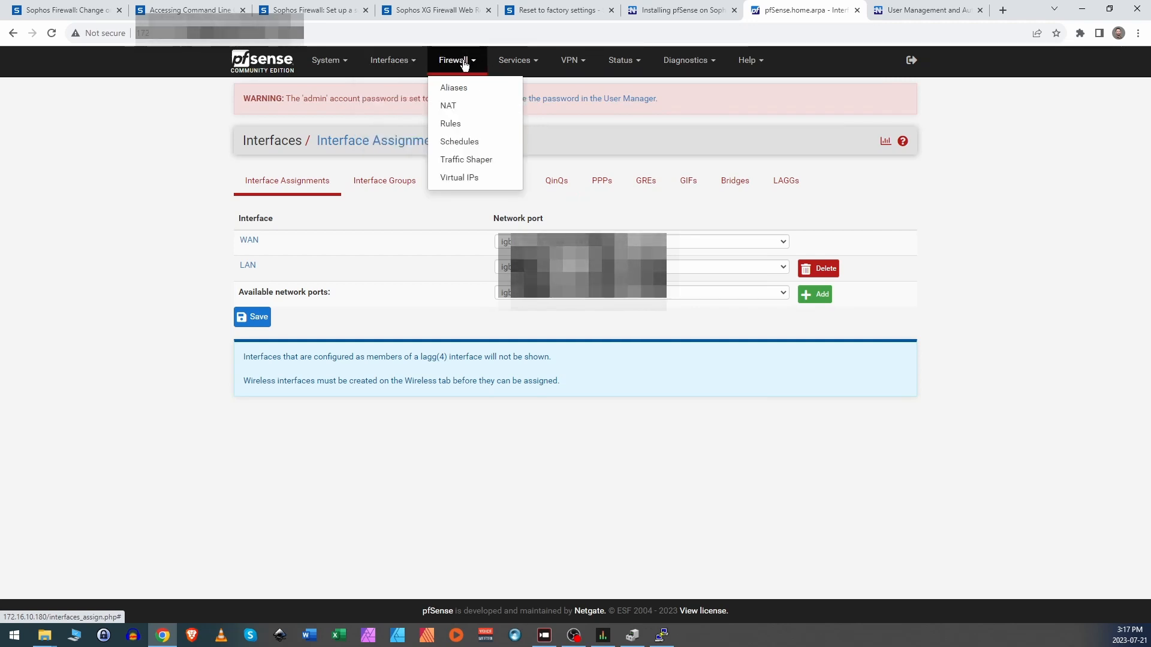
click(684, 60)
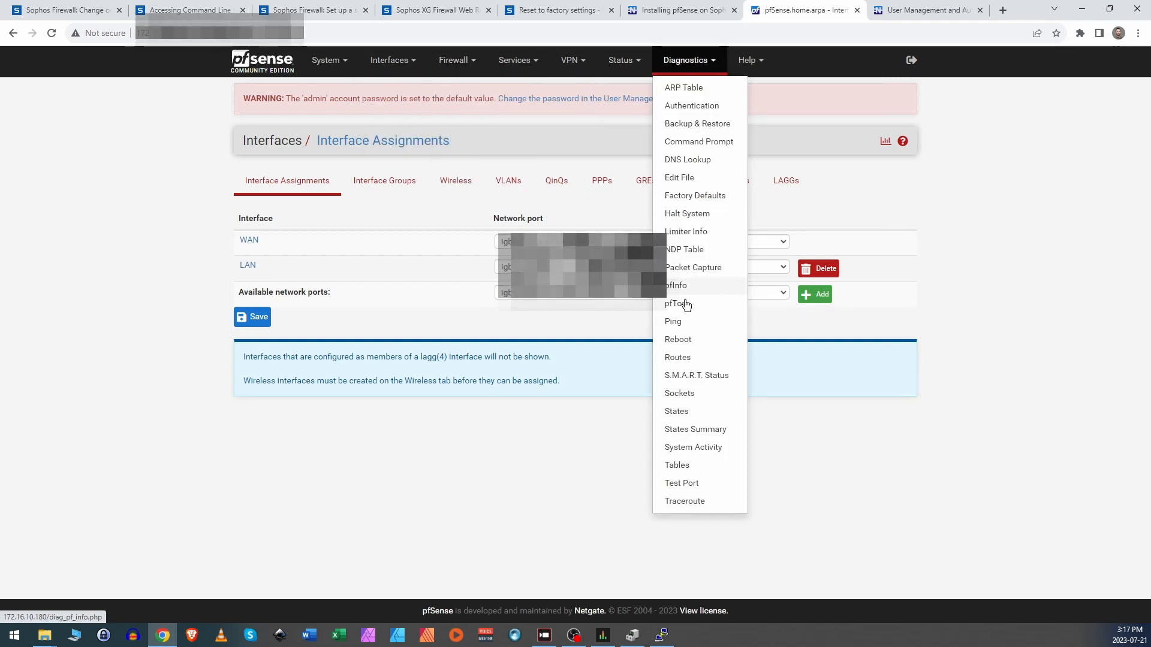
click(673, 321)
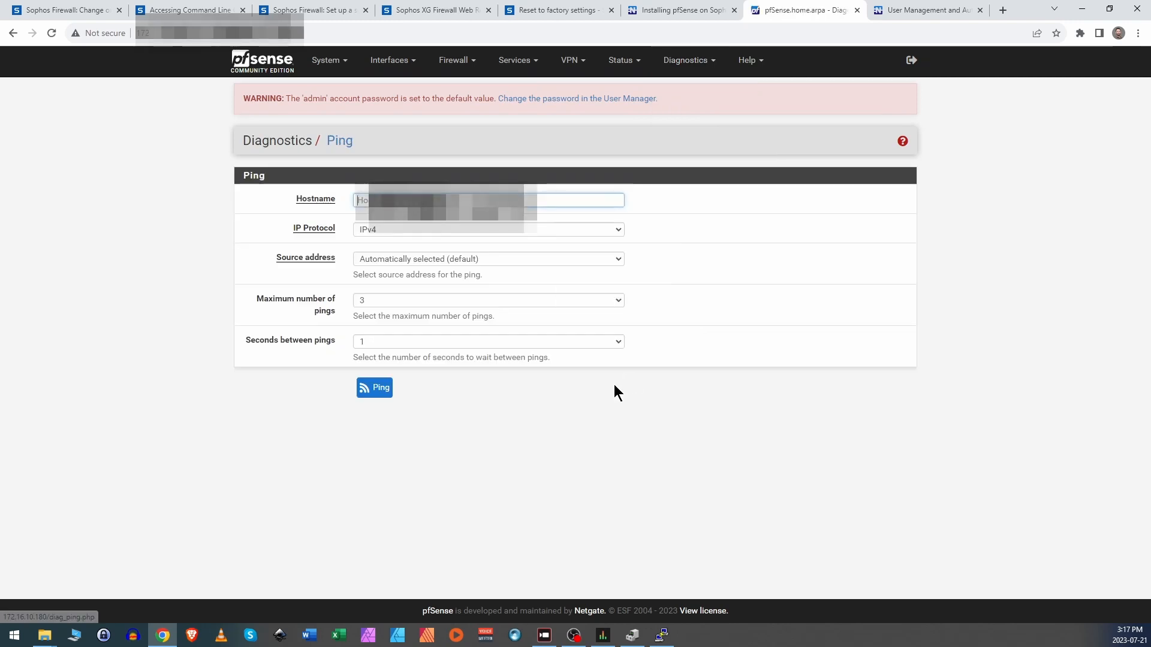
mouse_move(463, 292)
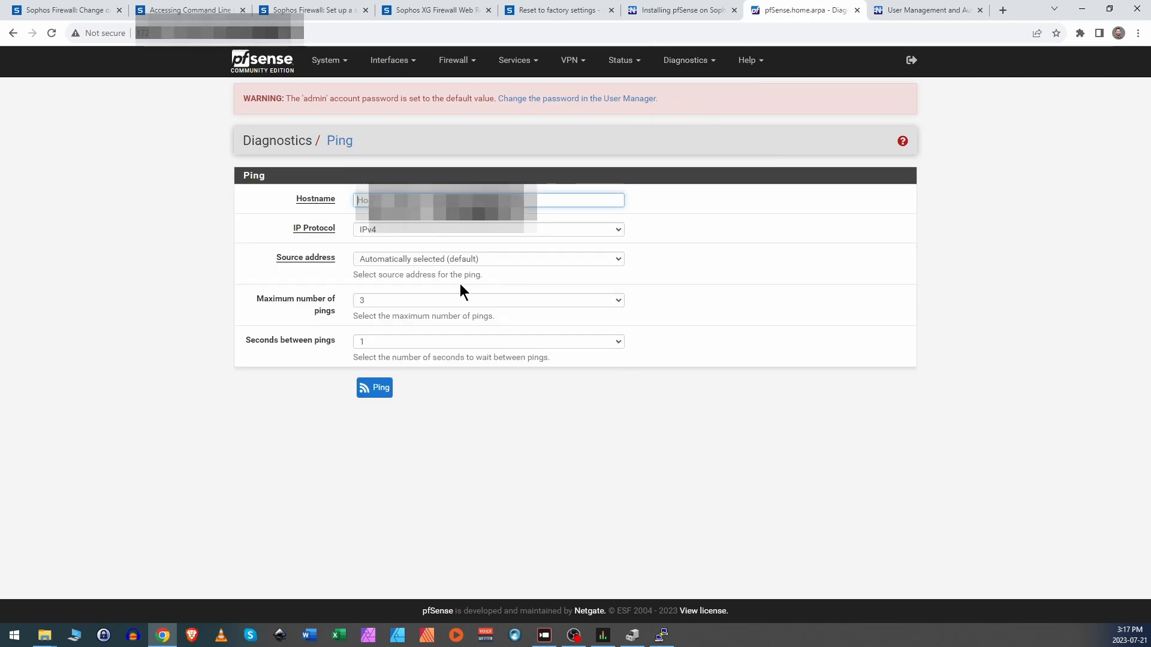
click(374, 387)
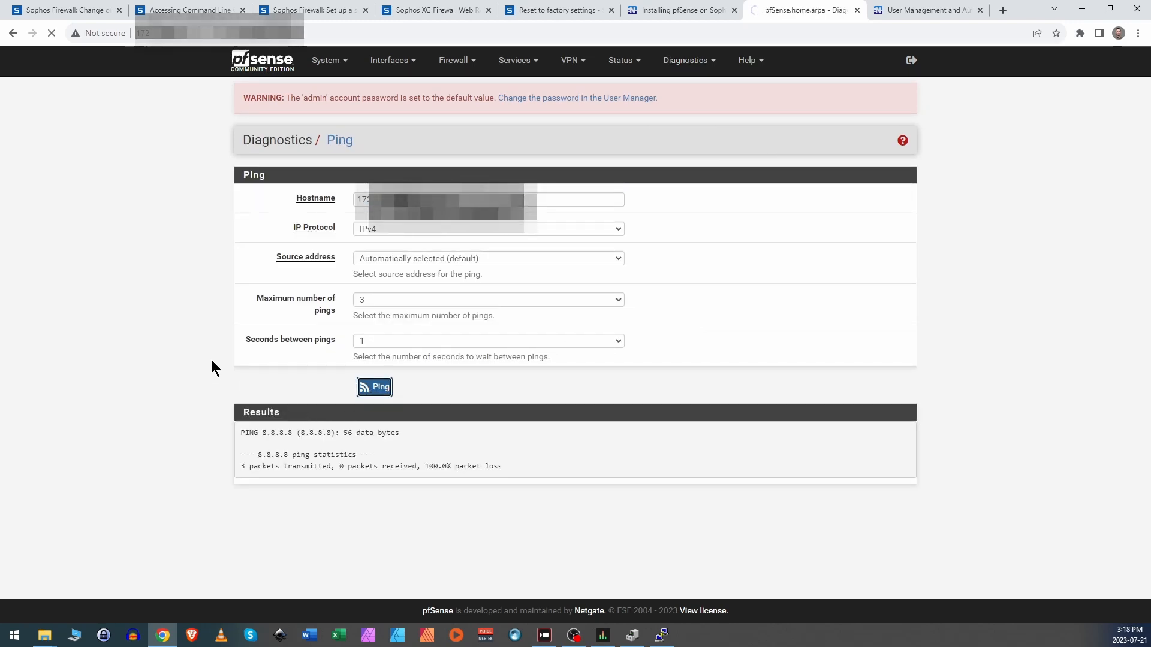
click(374, 387)
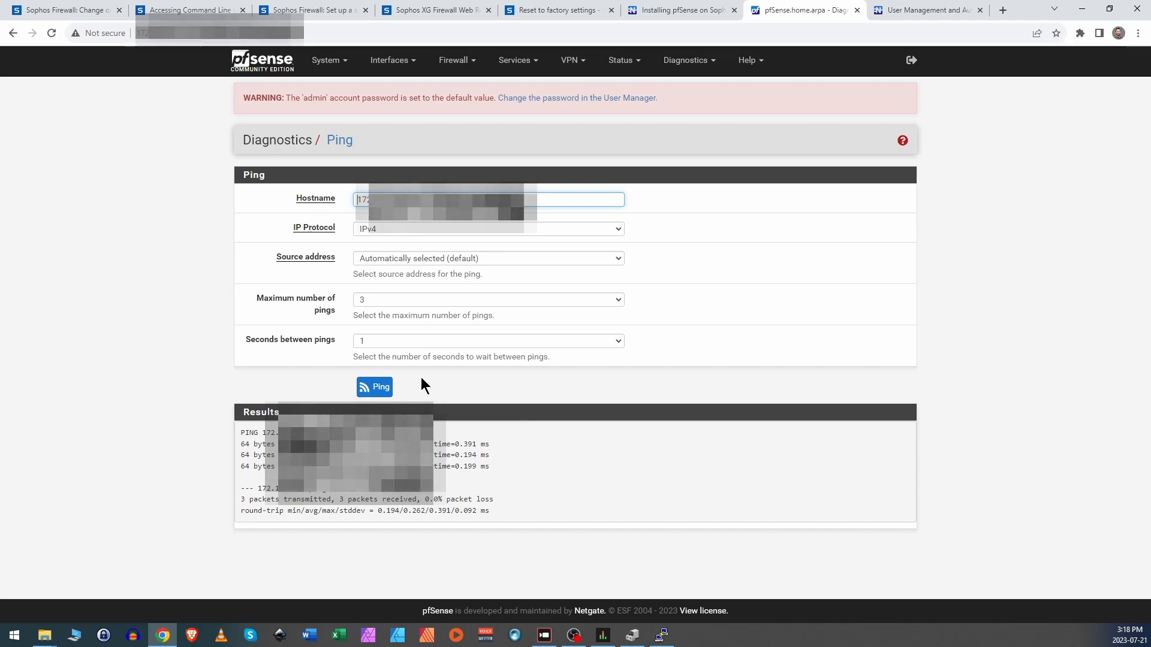
Step: Browse the Diagnostics, Firewall, Services and VPN menus
click(685, 60)
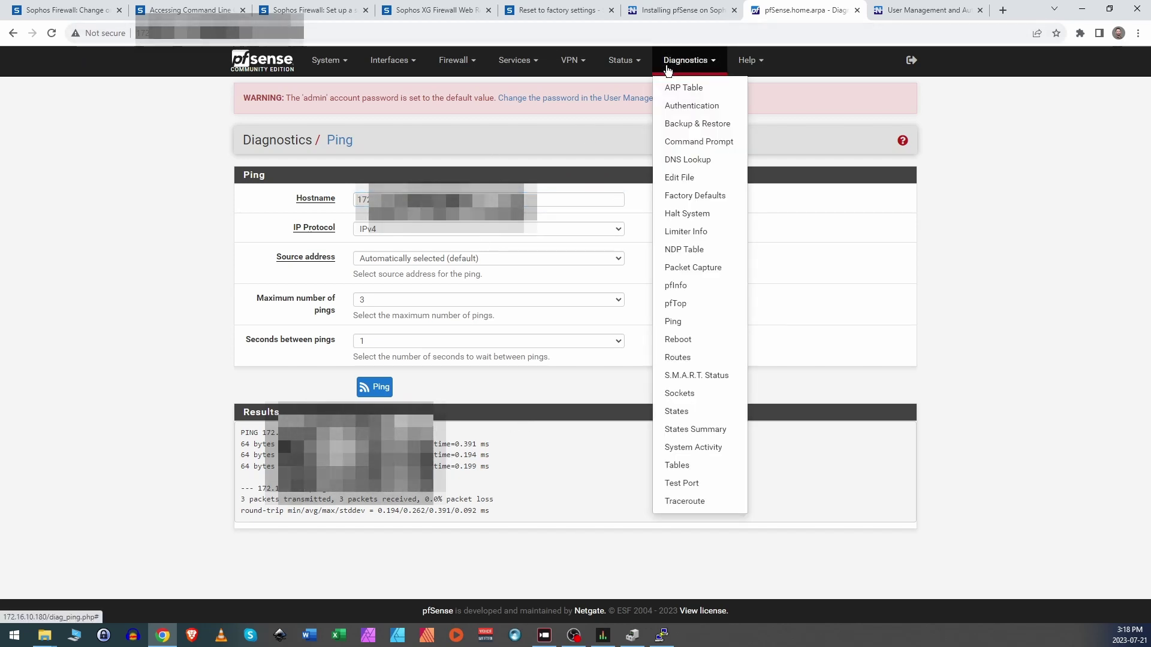
click(329, 59)
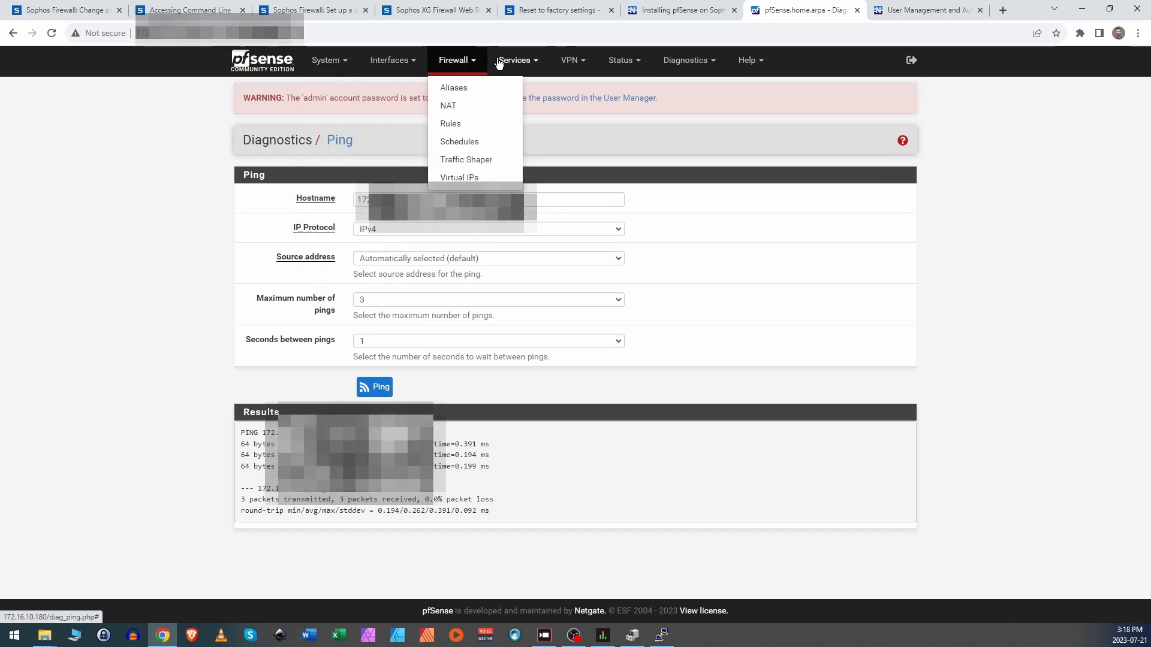
click(518, 60)
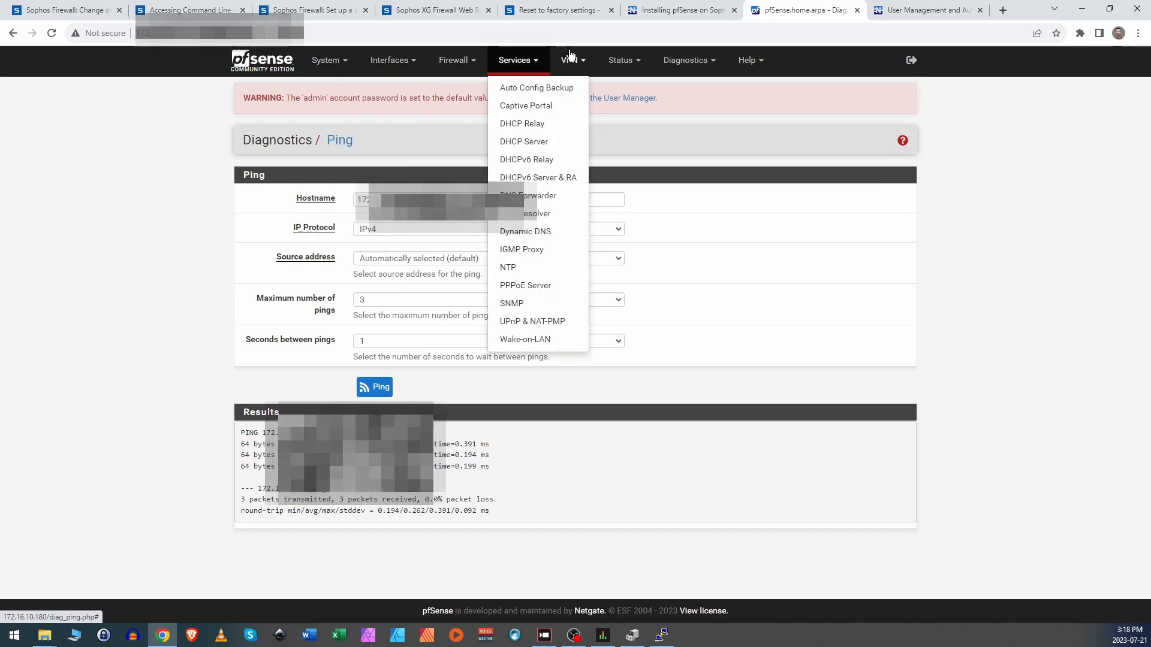
mouse_move(589, 67)
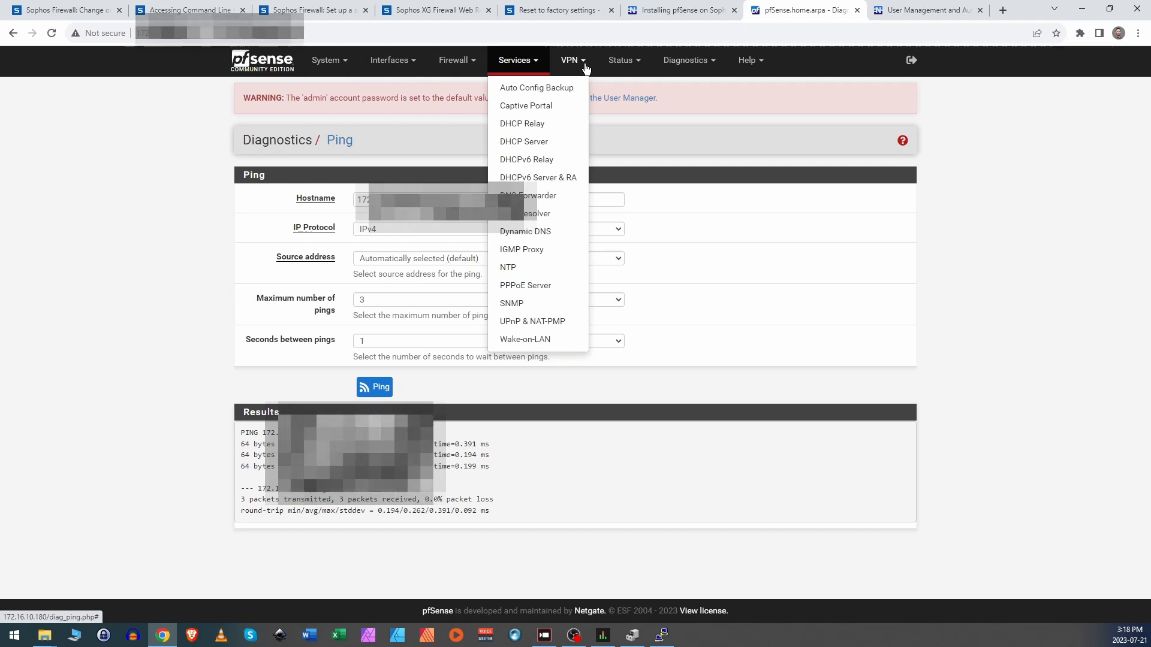
click(621, 60)
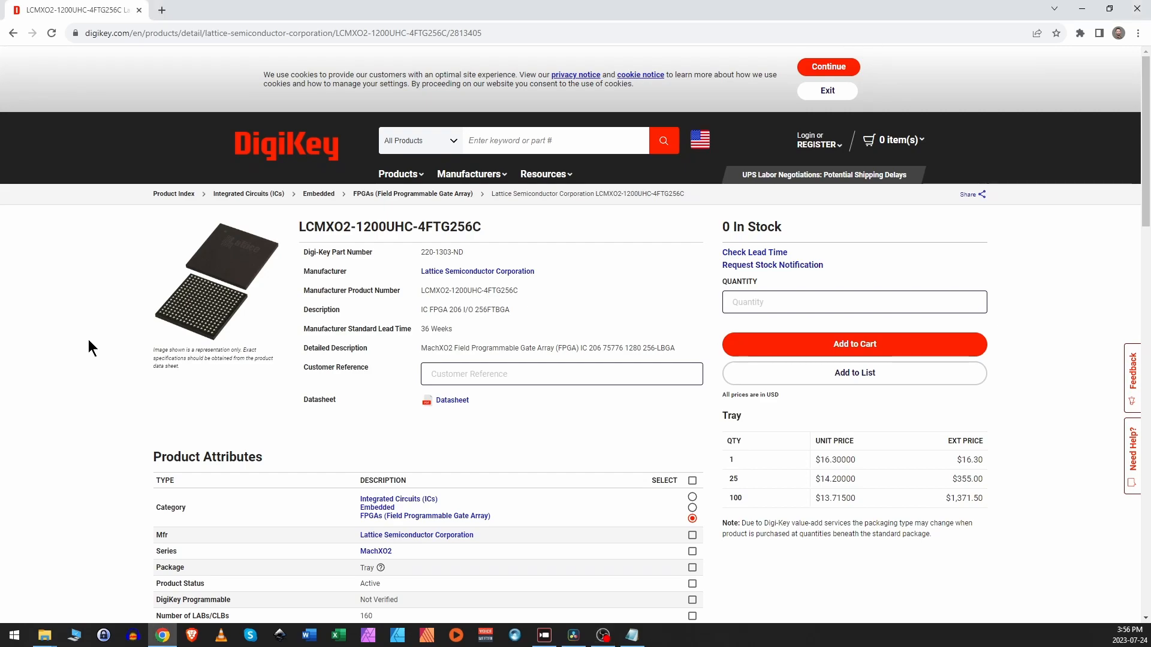
scroll(down, 3)
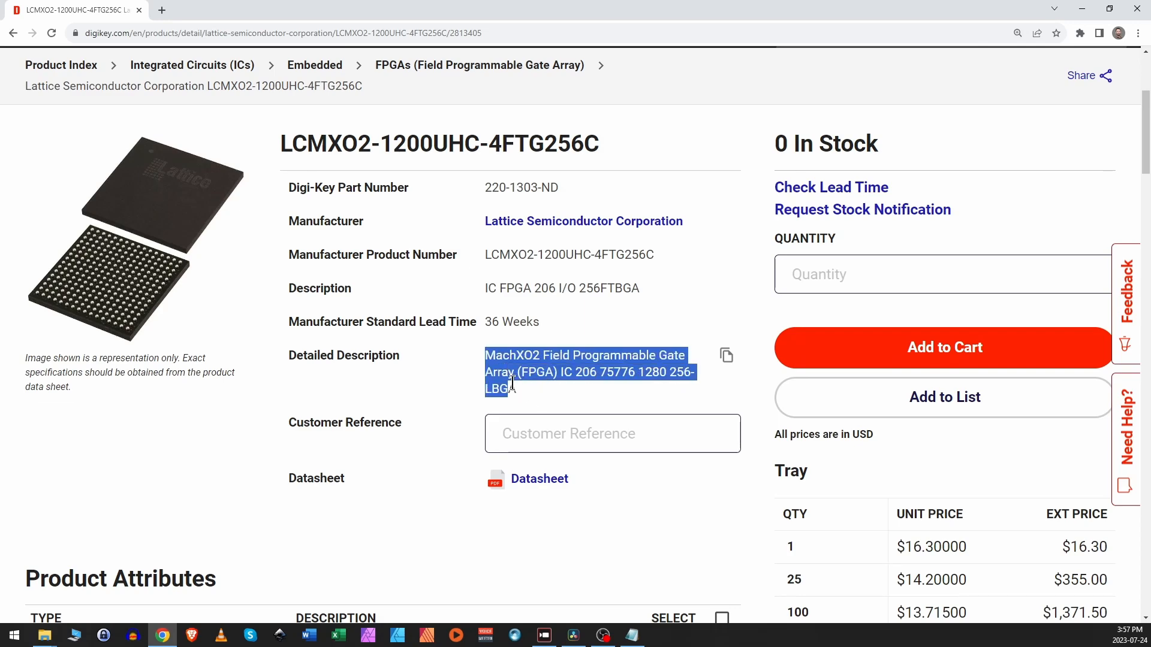
scroll(down, 3)
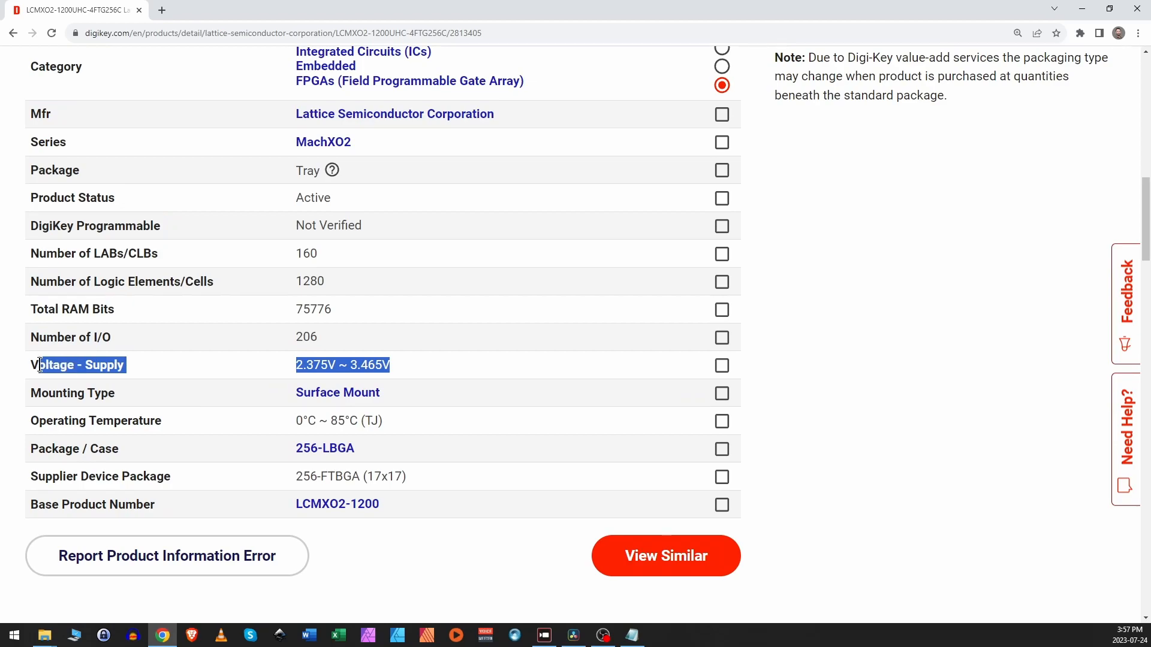
scroll(down, 3)
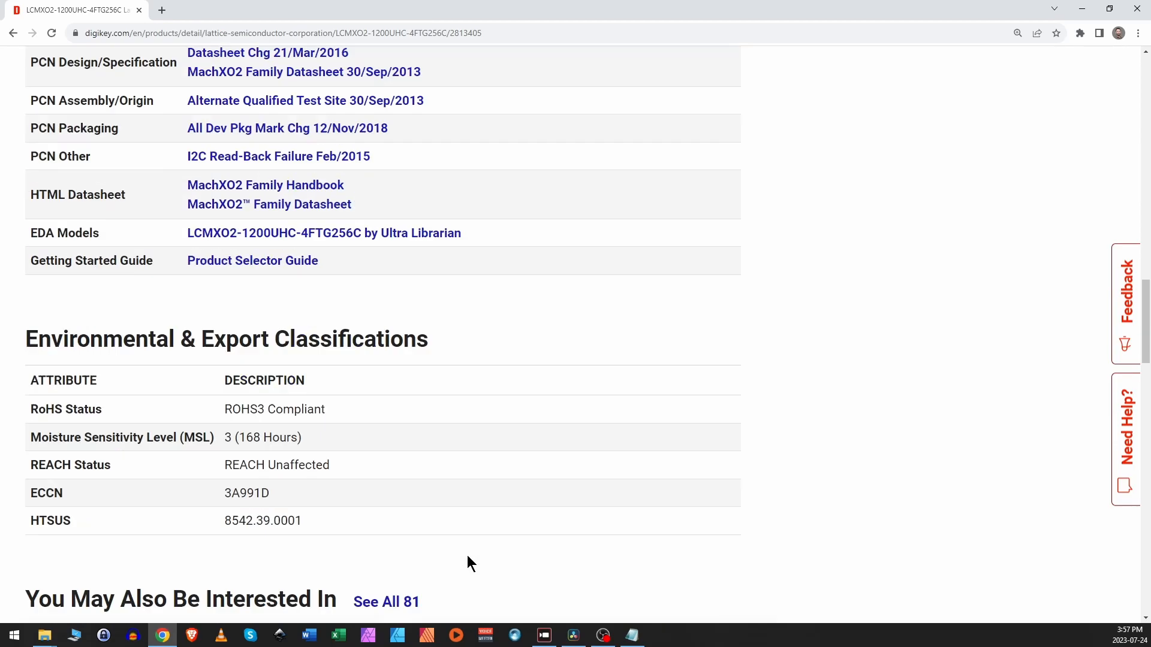